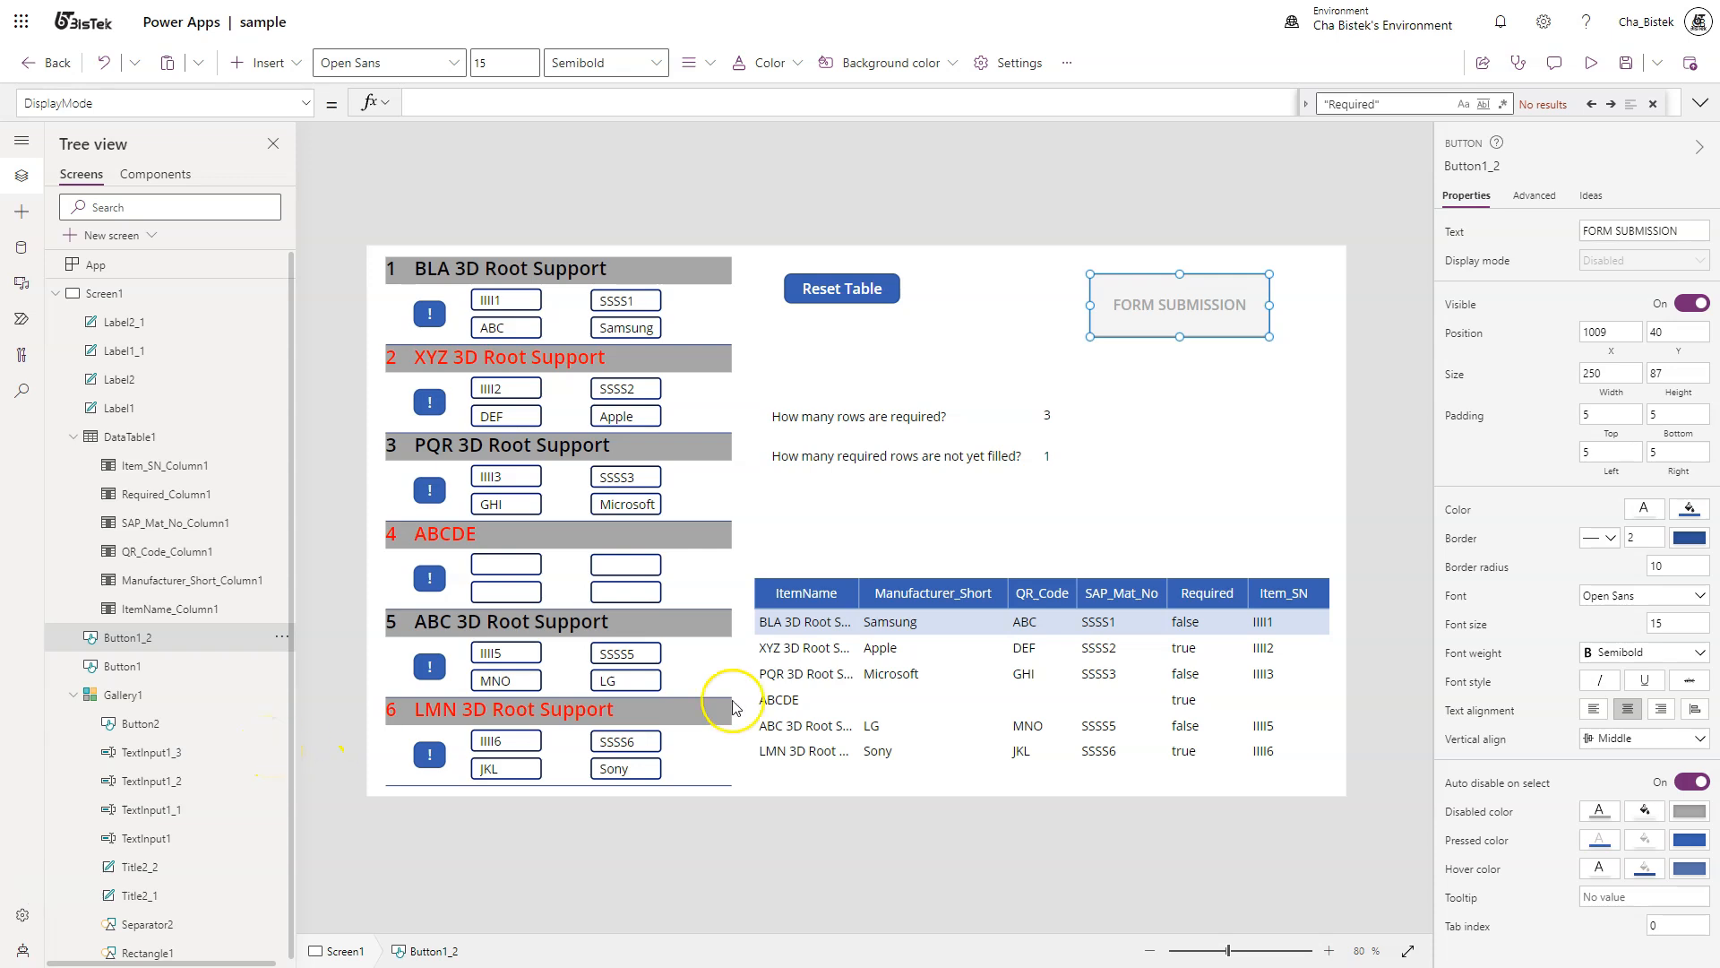
mouse_move(1053, 576)
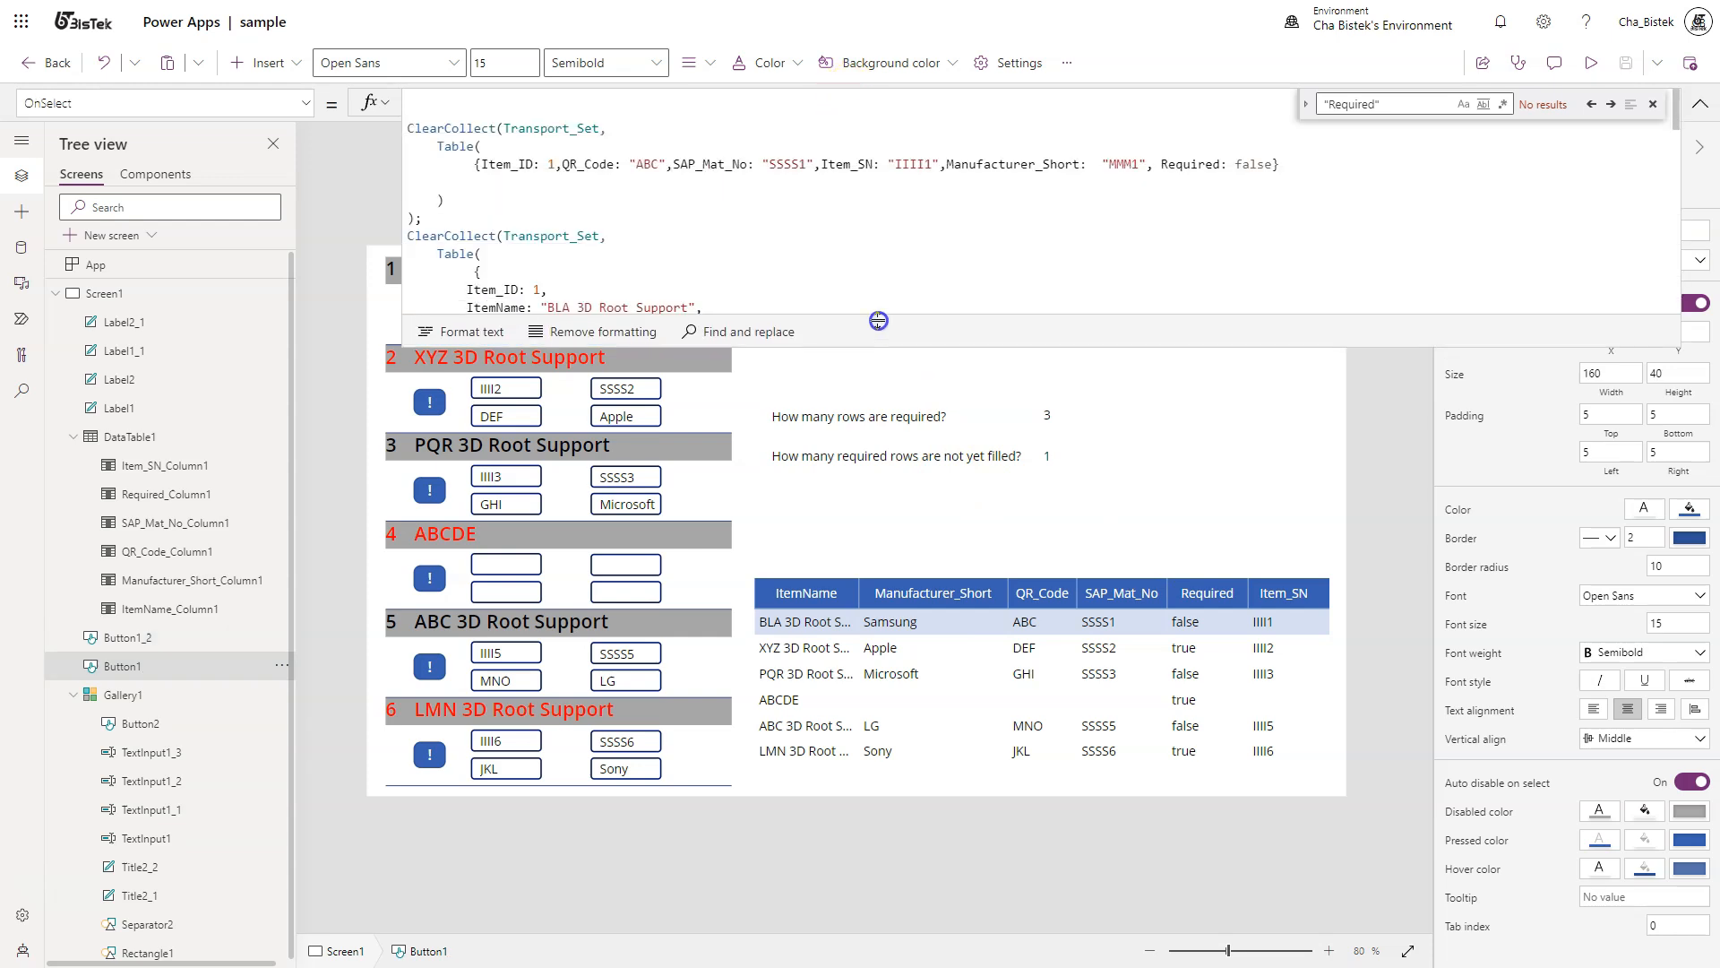
Review the Transport_Set records in the OnSelect reset formula, including the blank-coded ABCDE record.
left_click(548, 235)
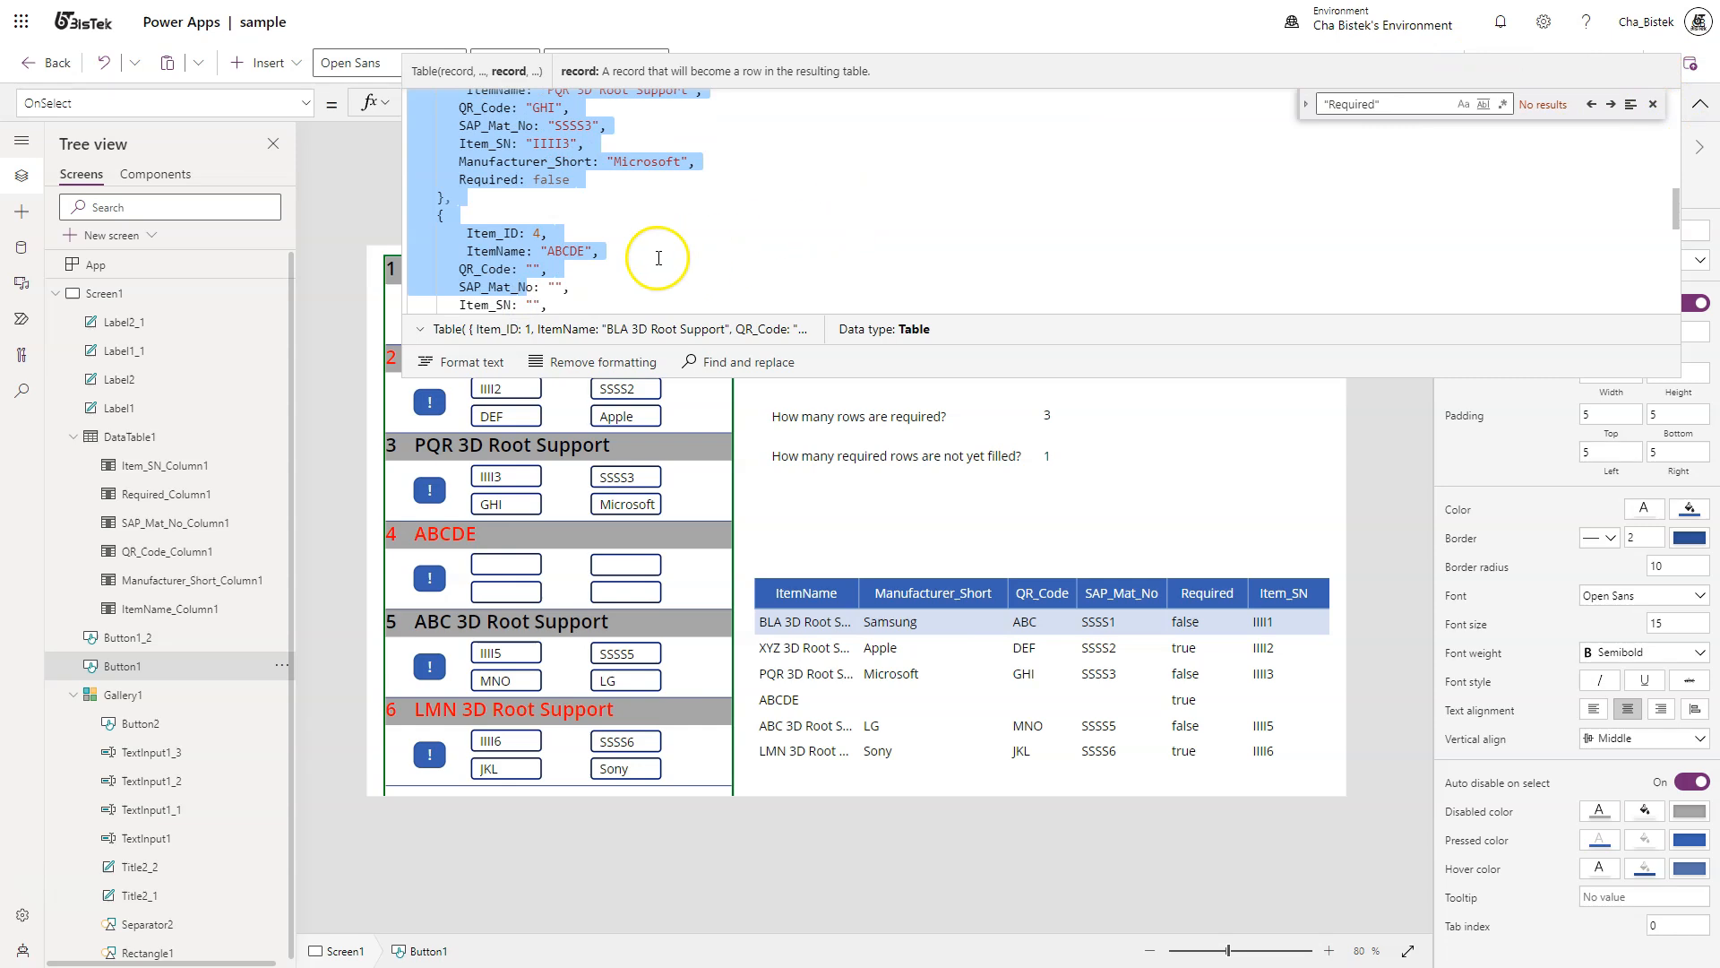
mouse_move(480, 600)
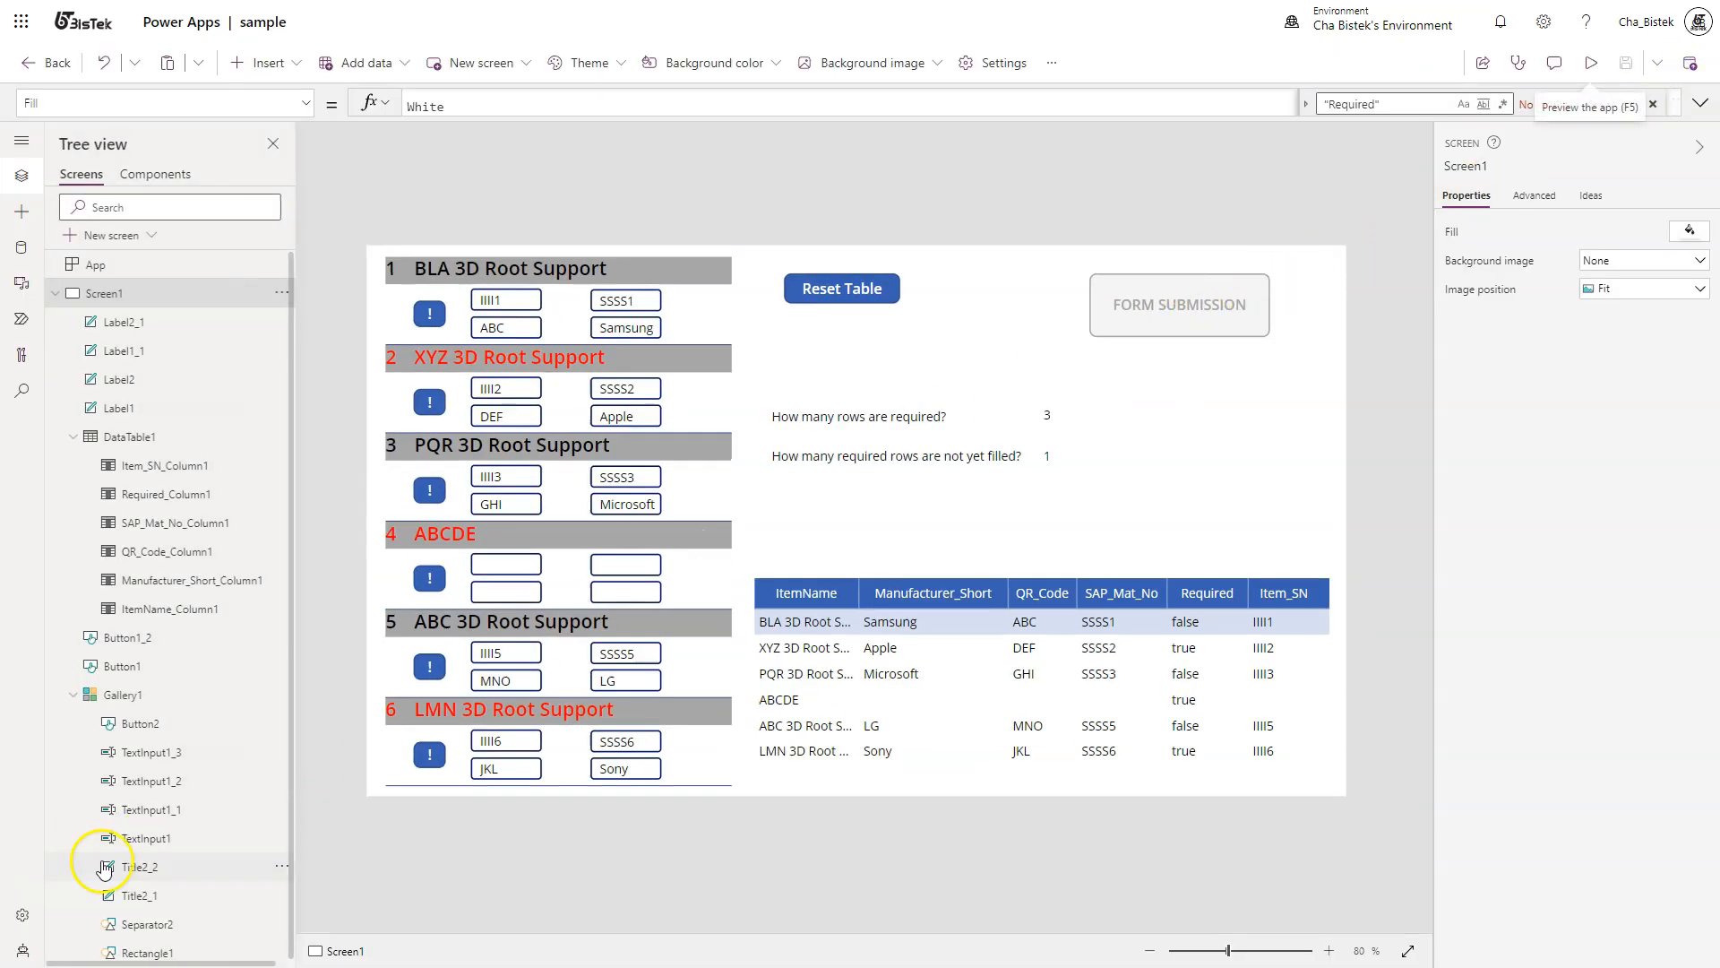
mouse_move(1236, 351)
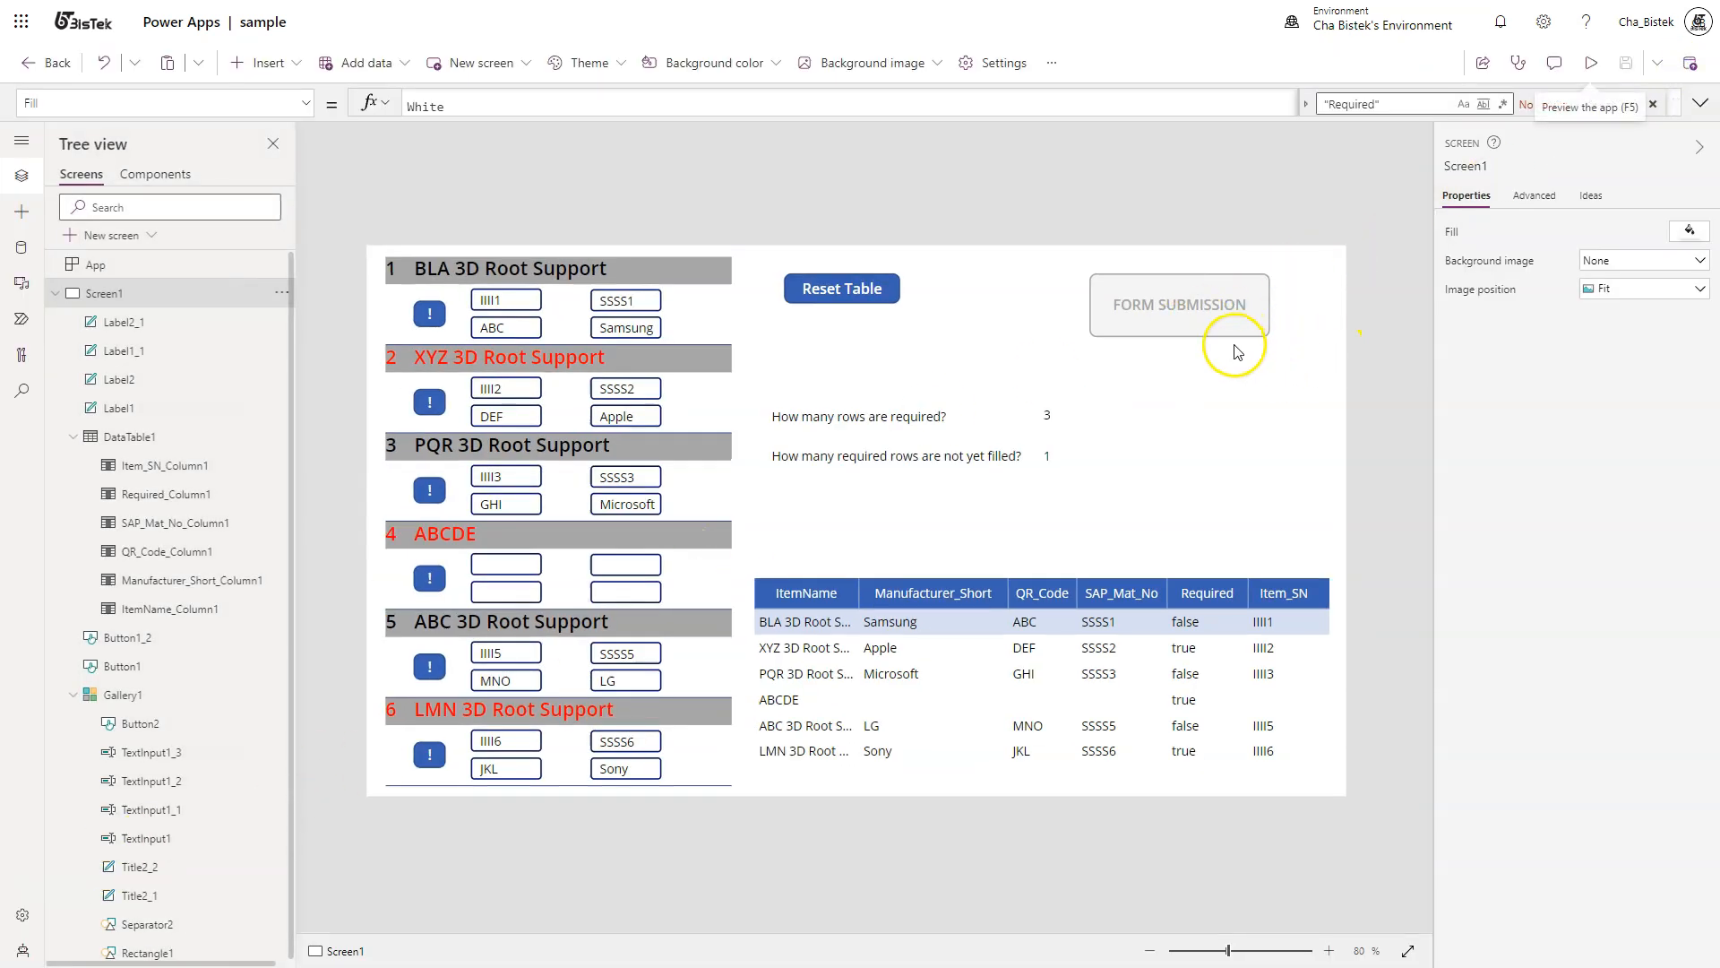
mouse_move(970, 474)
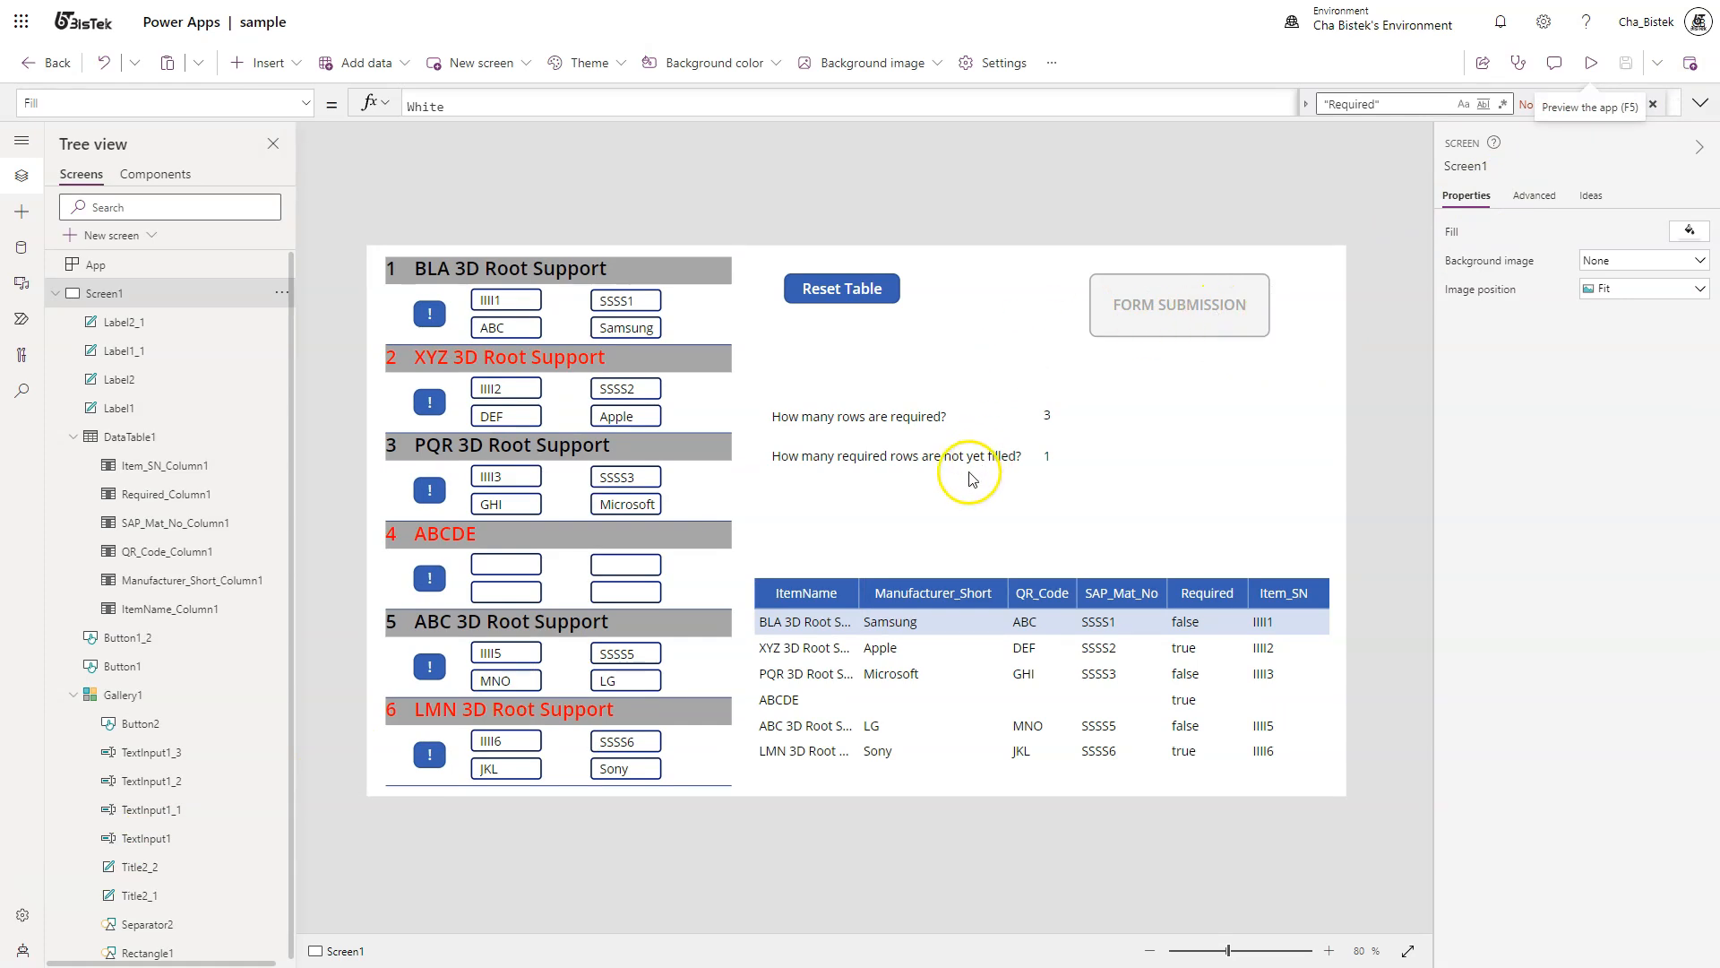
mouse_move(1070, 480)
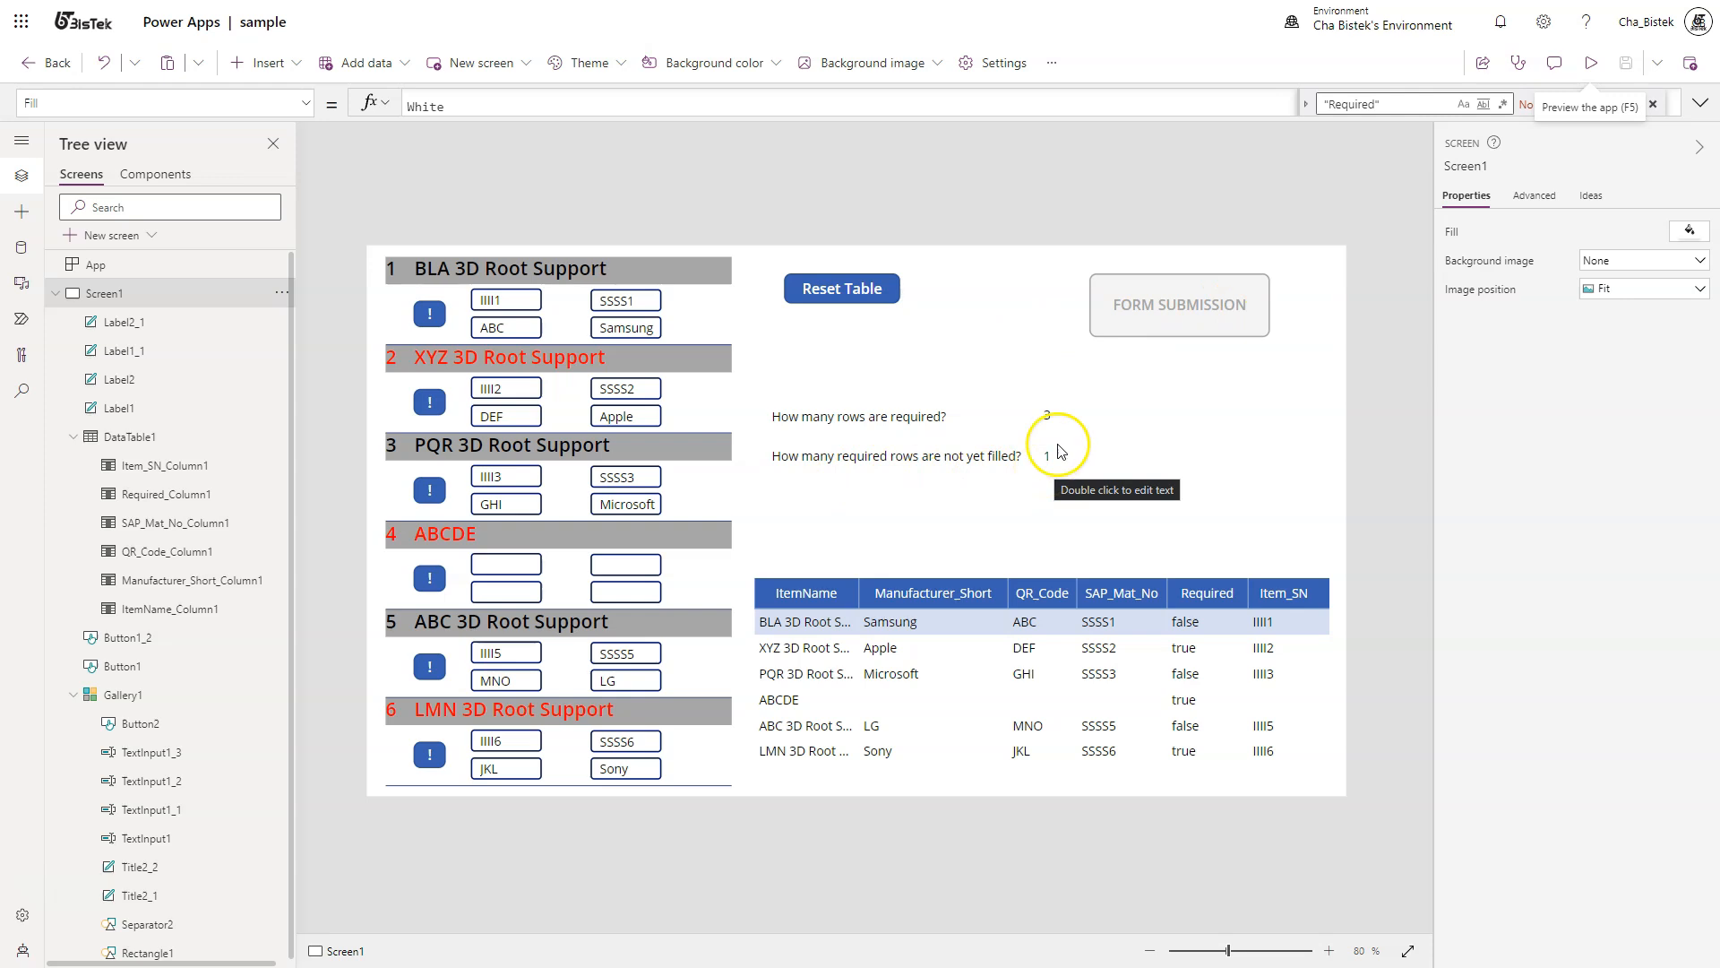
Expand the FORM SUBMISSION button's DisplayMode If(CountRows(...)) condition in the formula bar.
left_click(1178, 305)
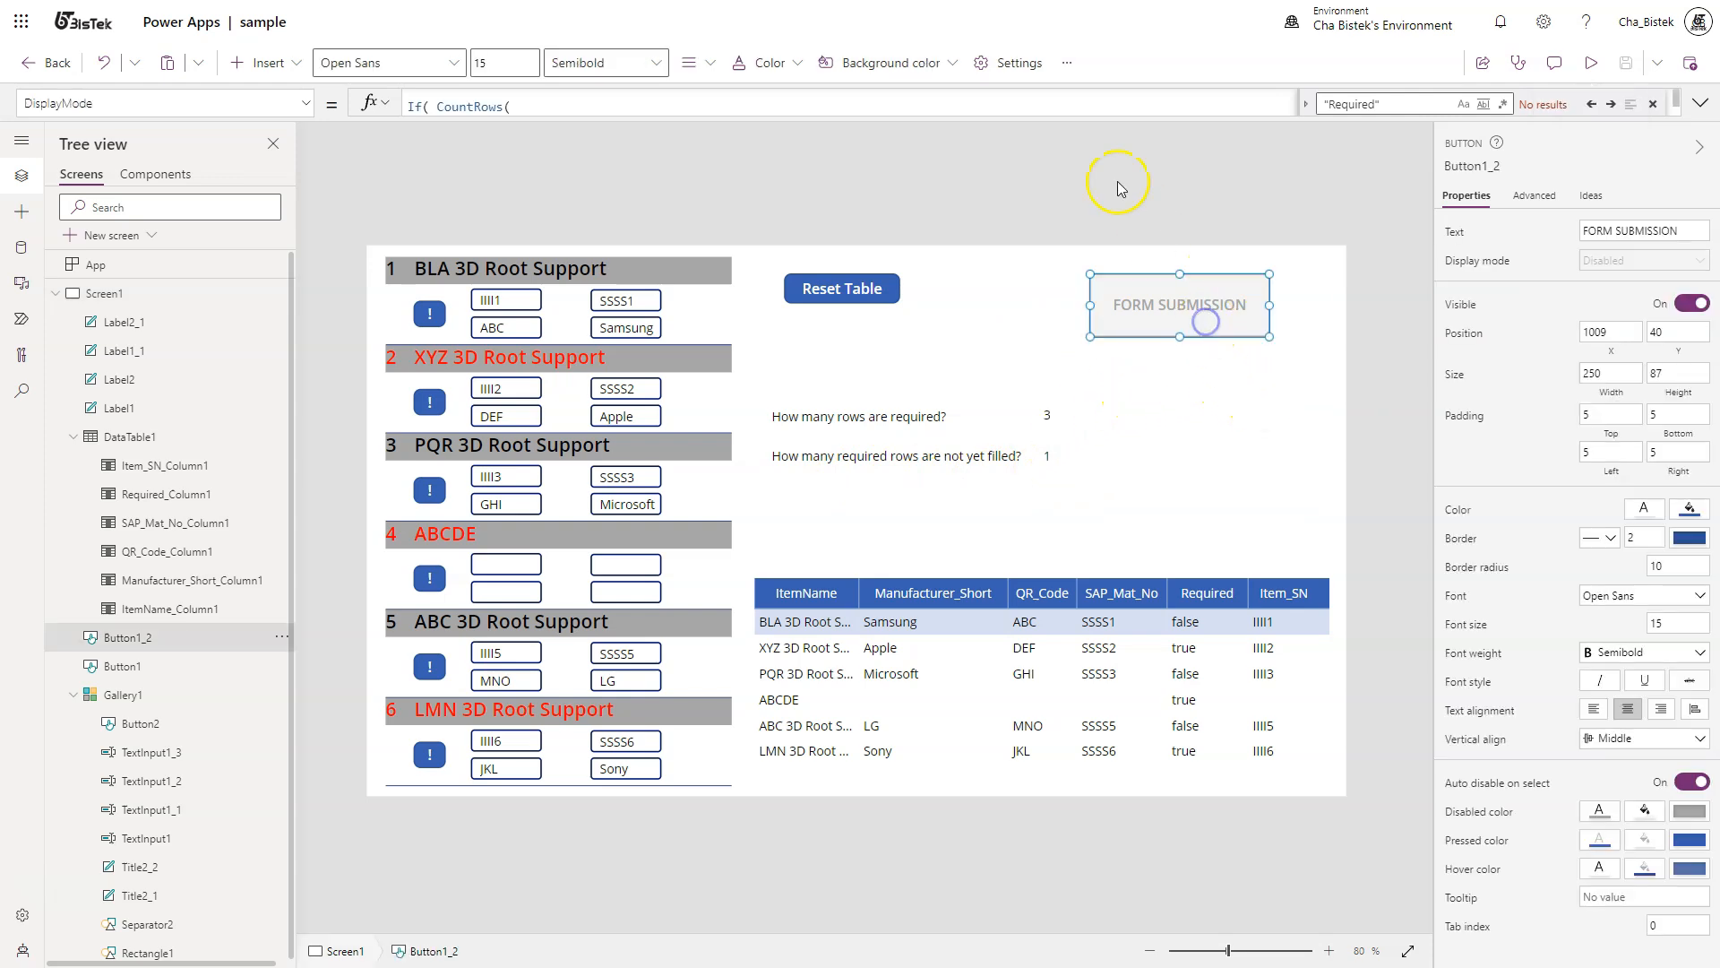
left_click(1305, 103)
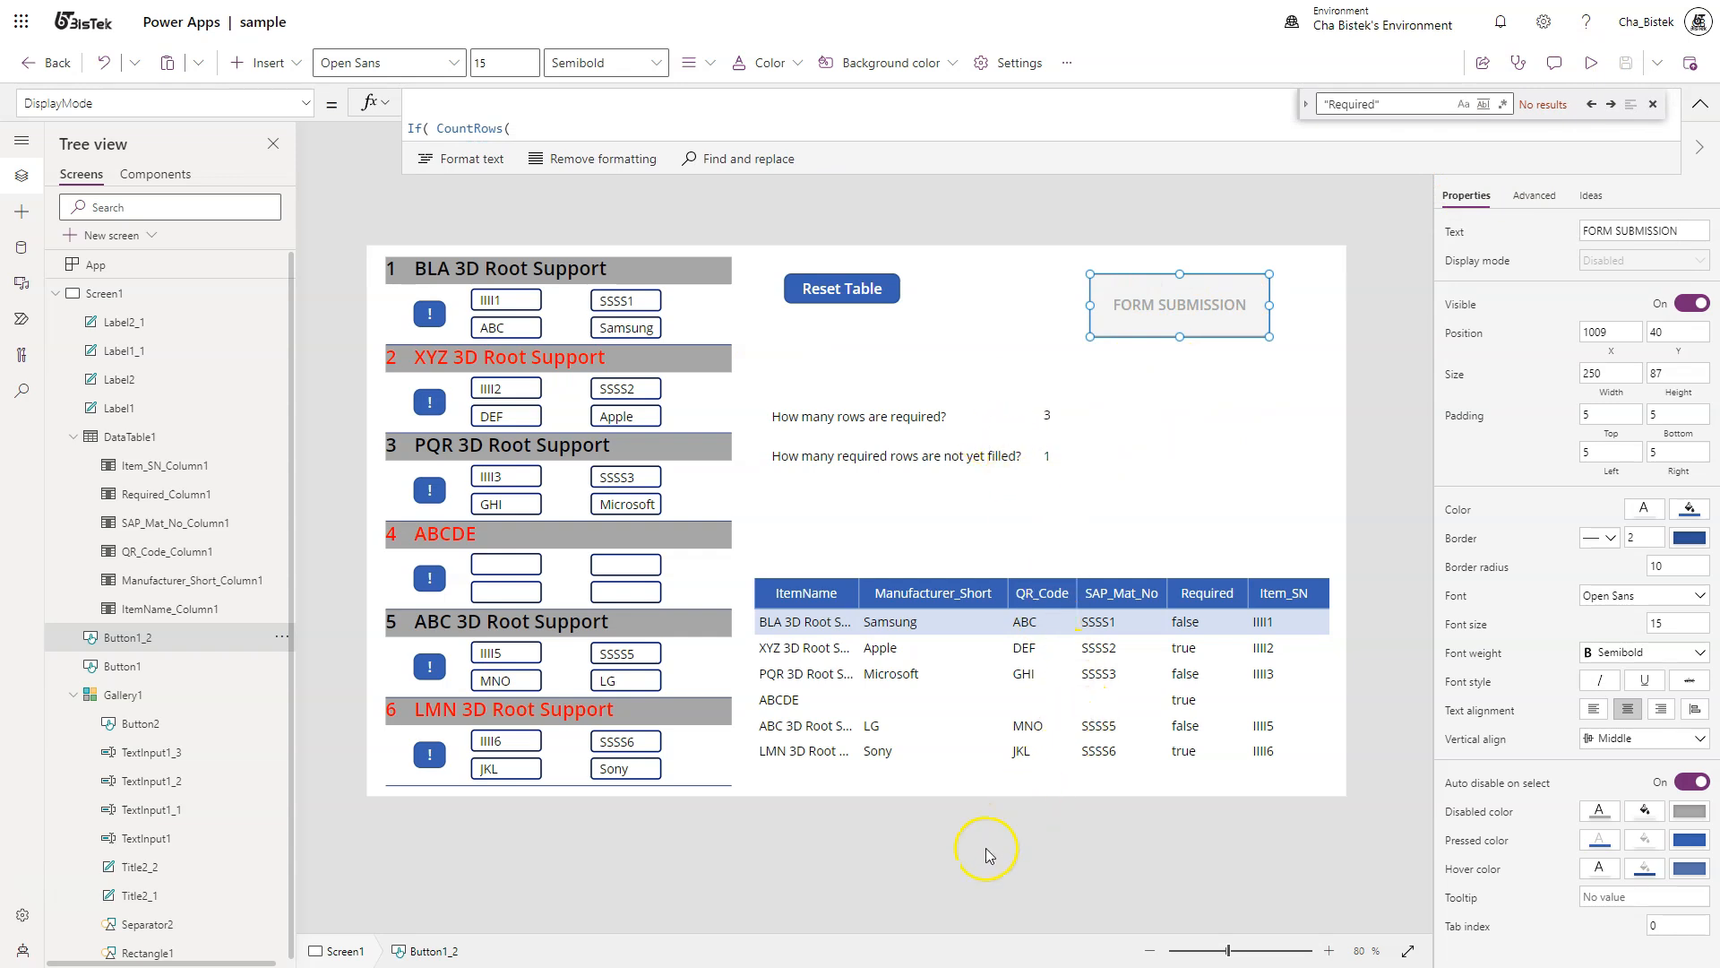
mouse_move(790, 713)
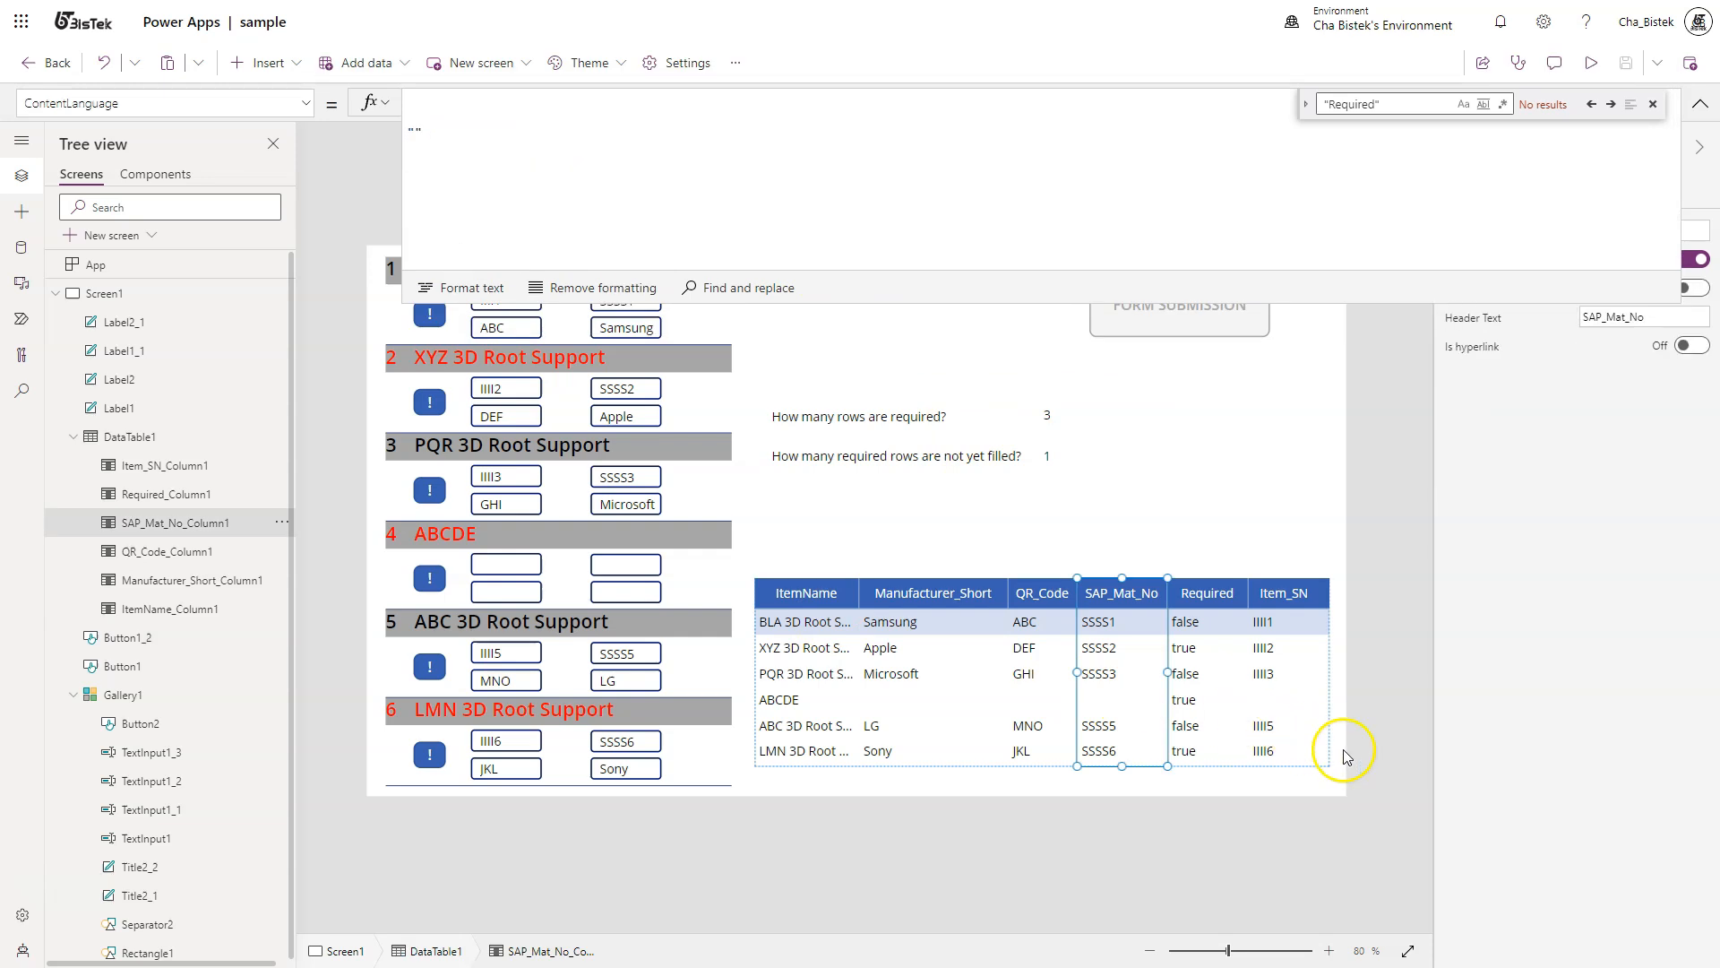
left_click(1282, 592)
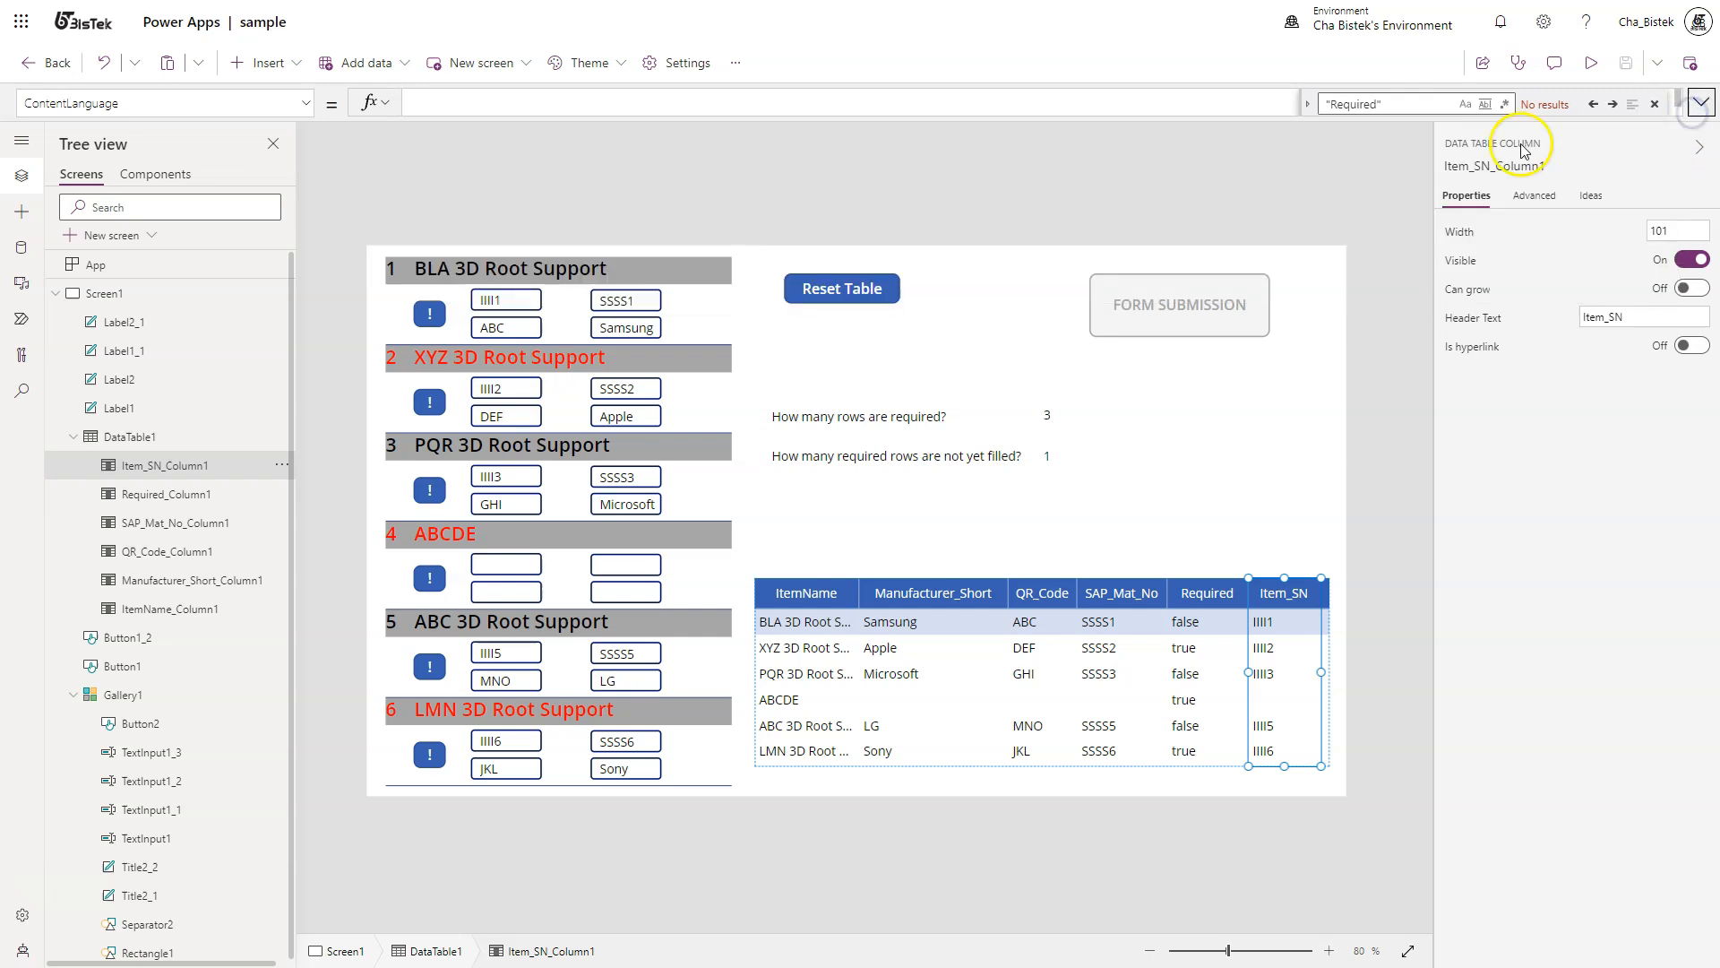
mouse_move(1072, 725)
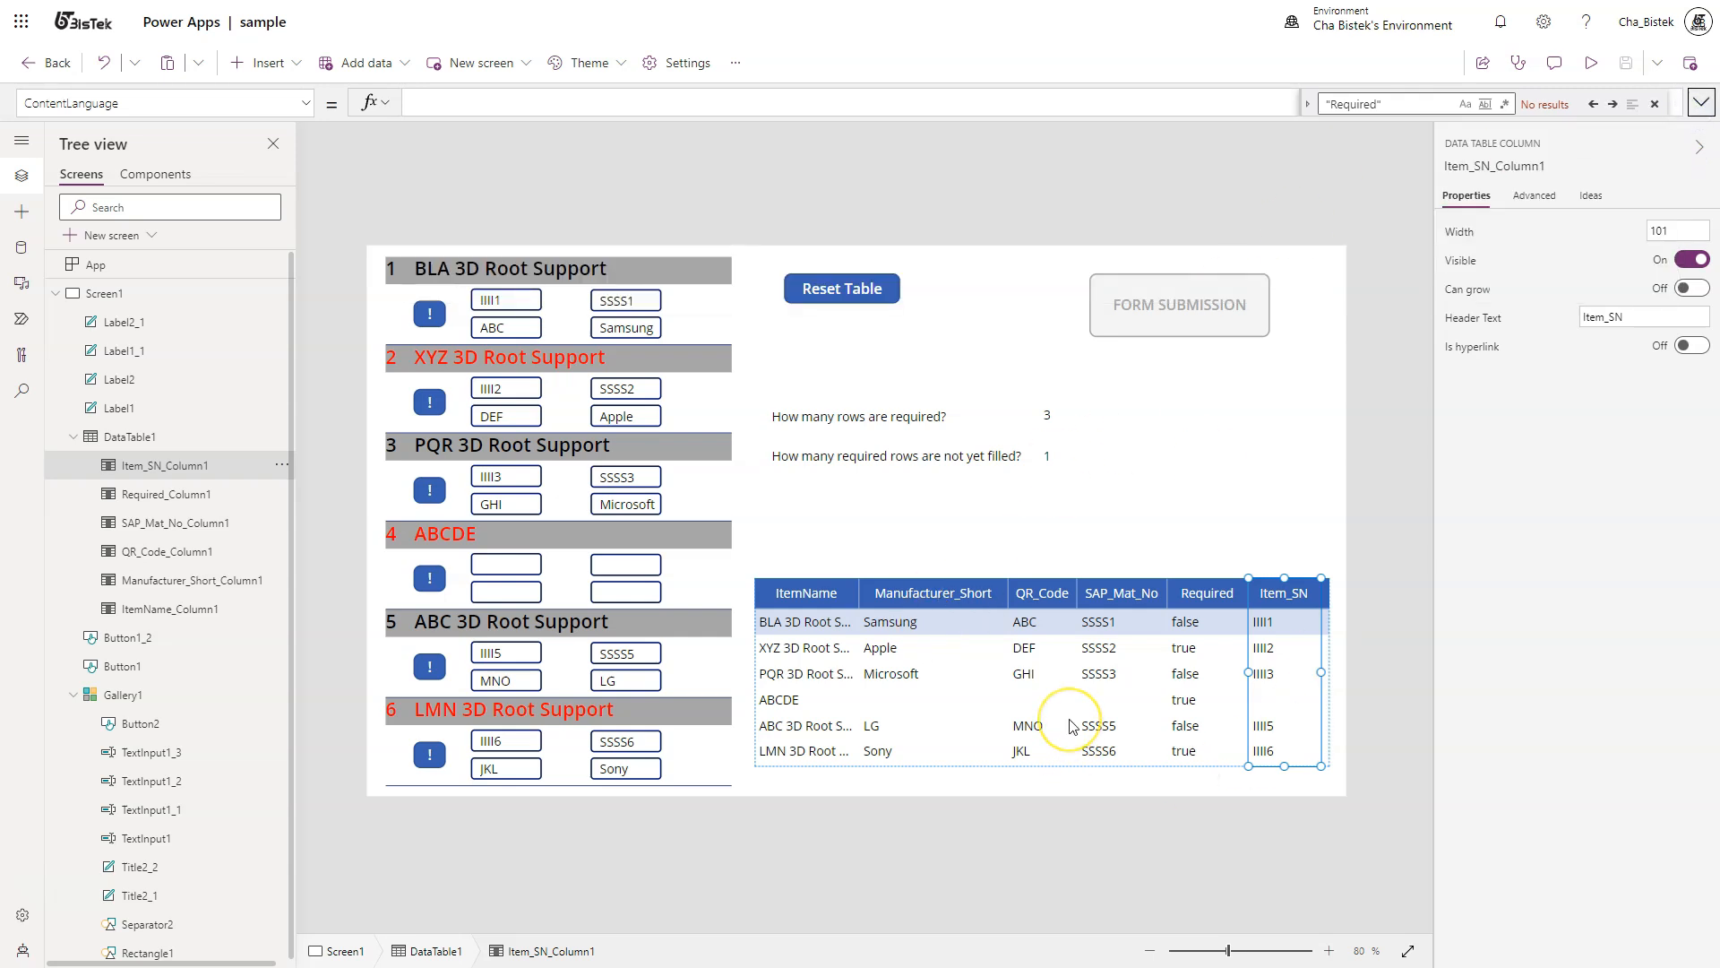
mouse_move(1069, 727)
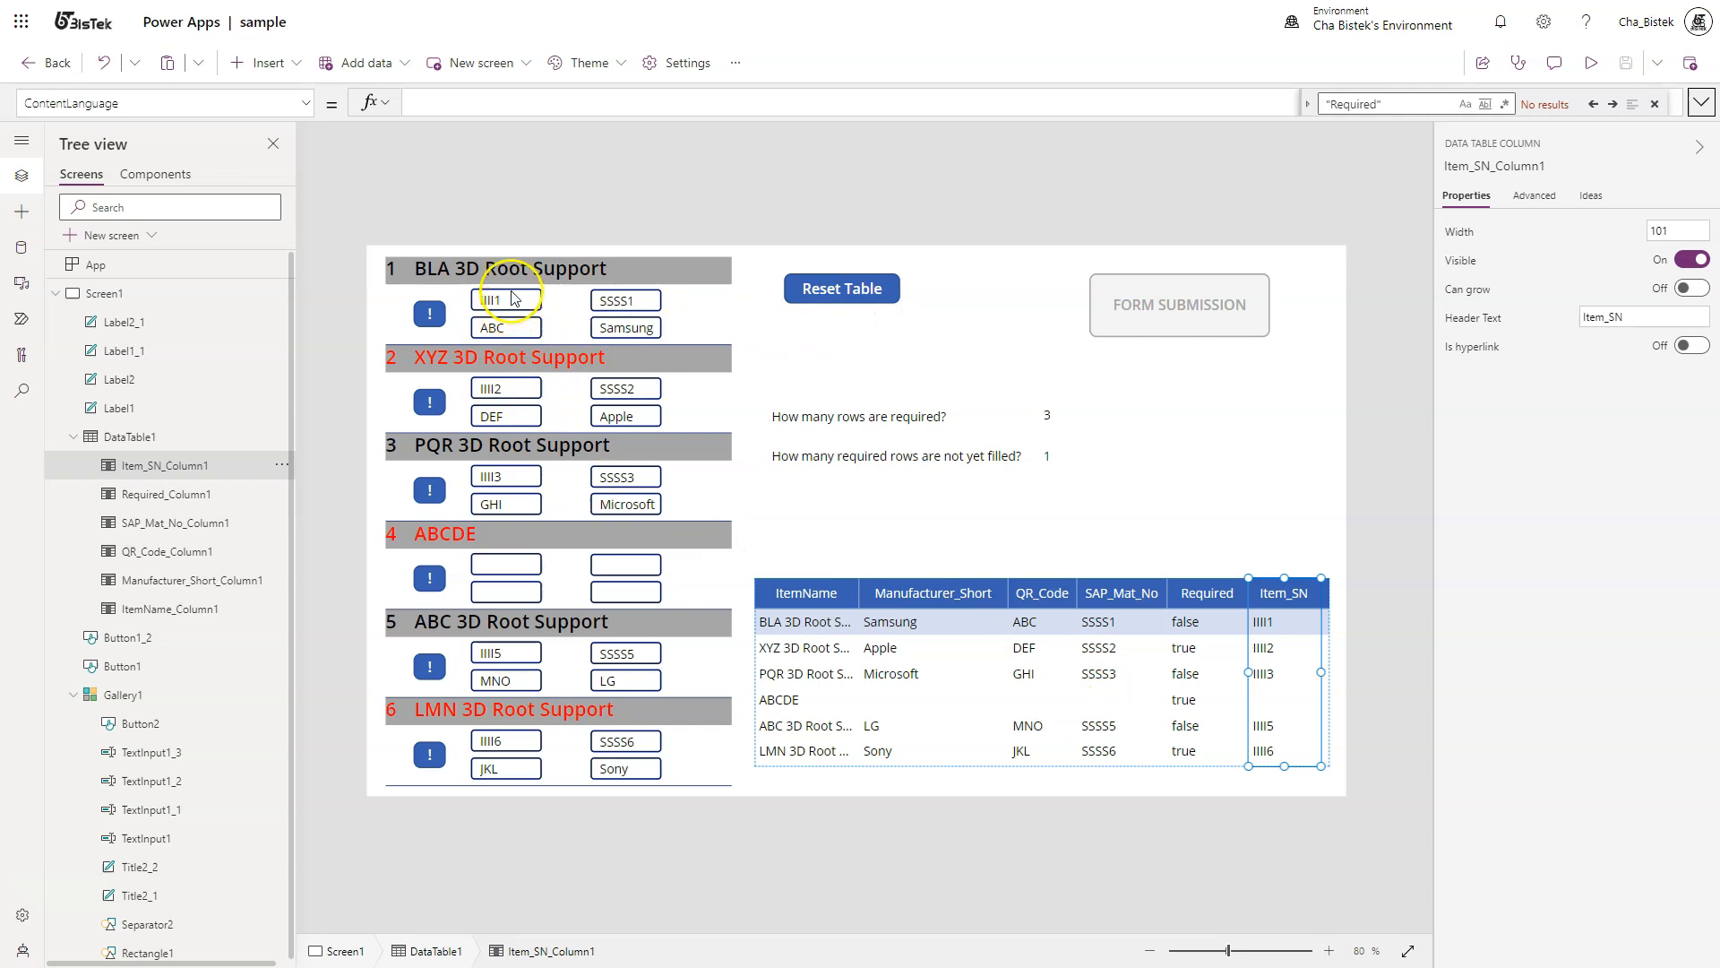
mouse_move(489, 327)
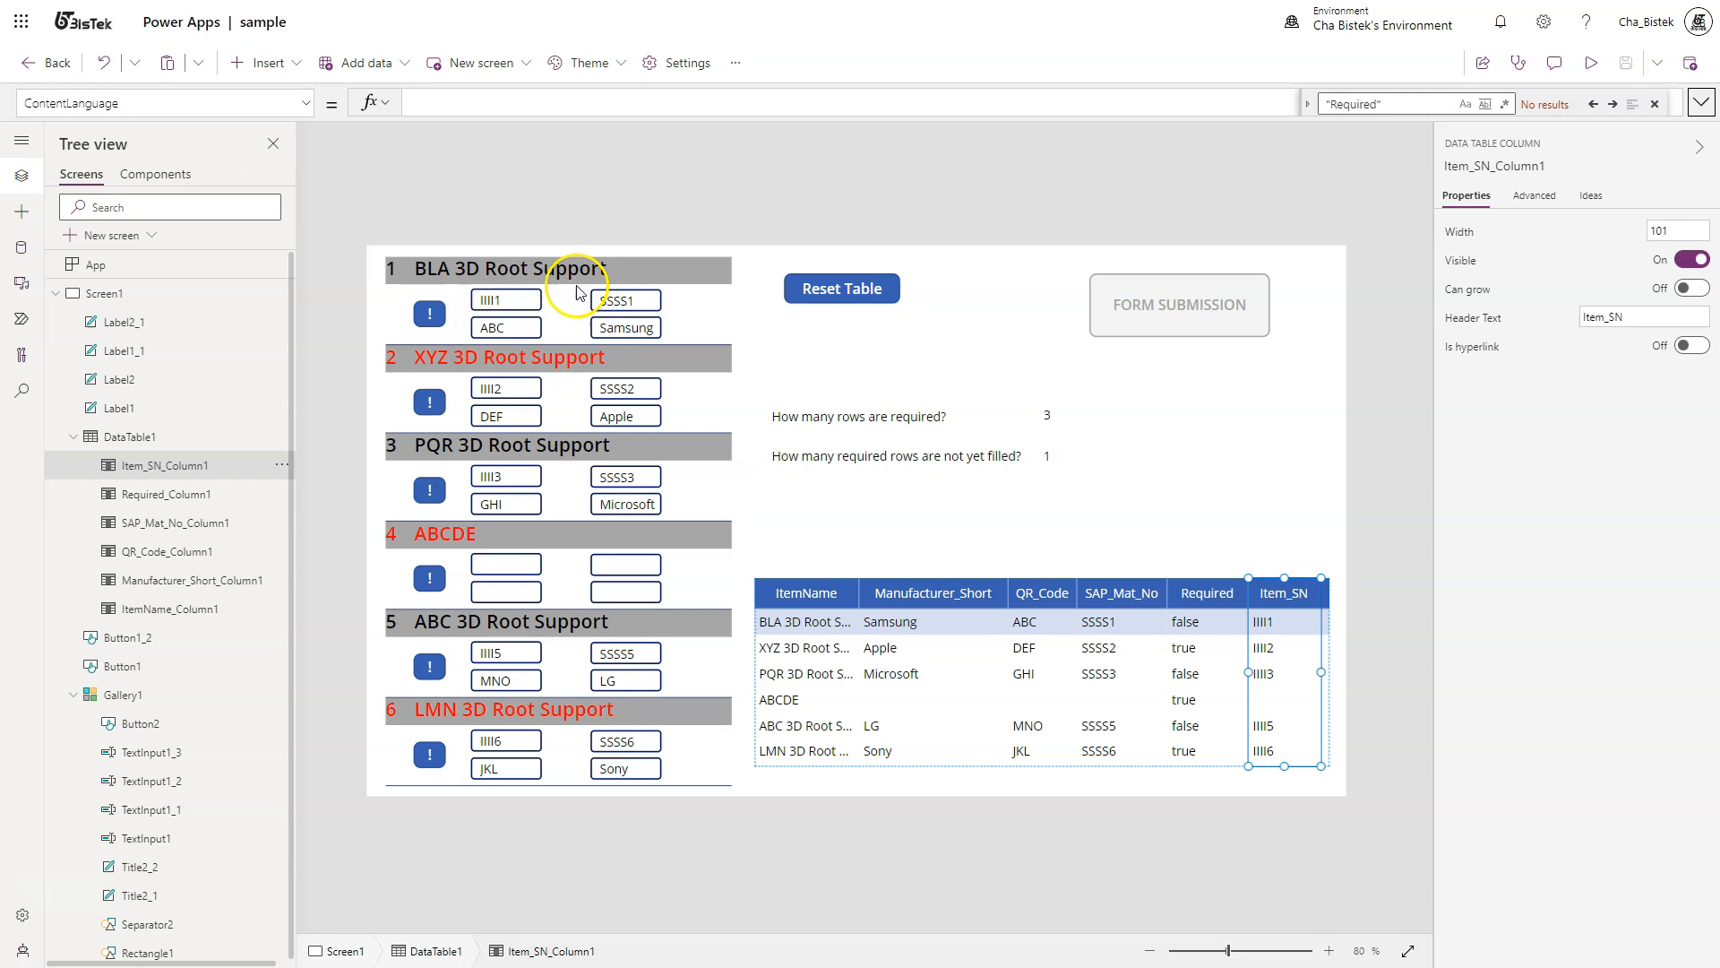
Select the first row's TextInput1 and browse its property list with OnChange highlighted.
left_click(499, 299)
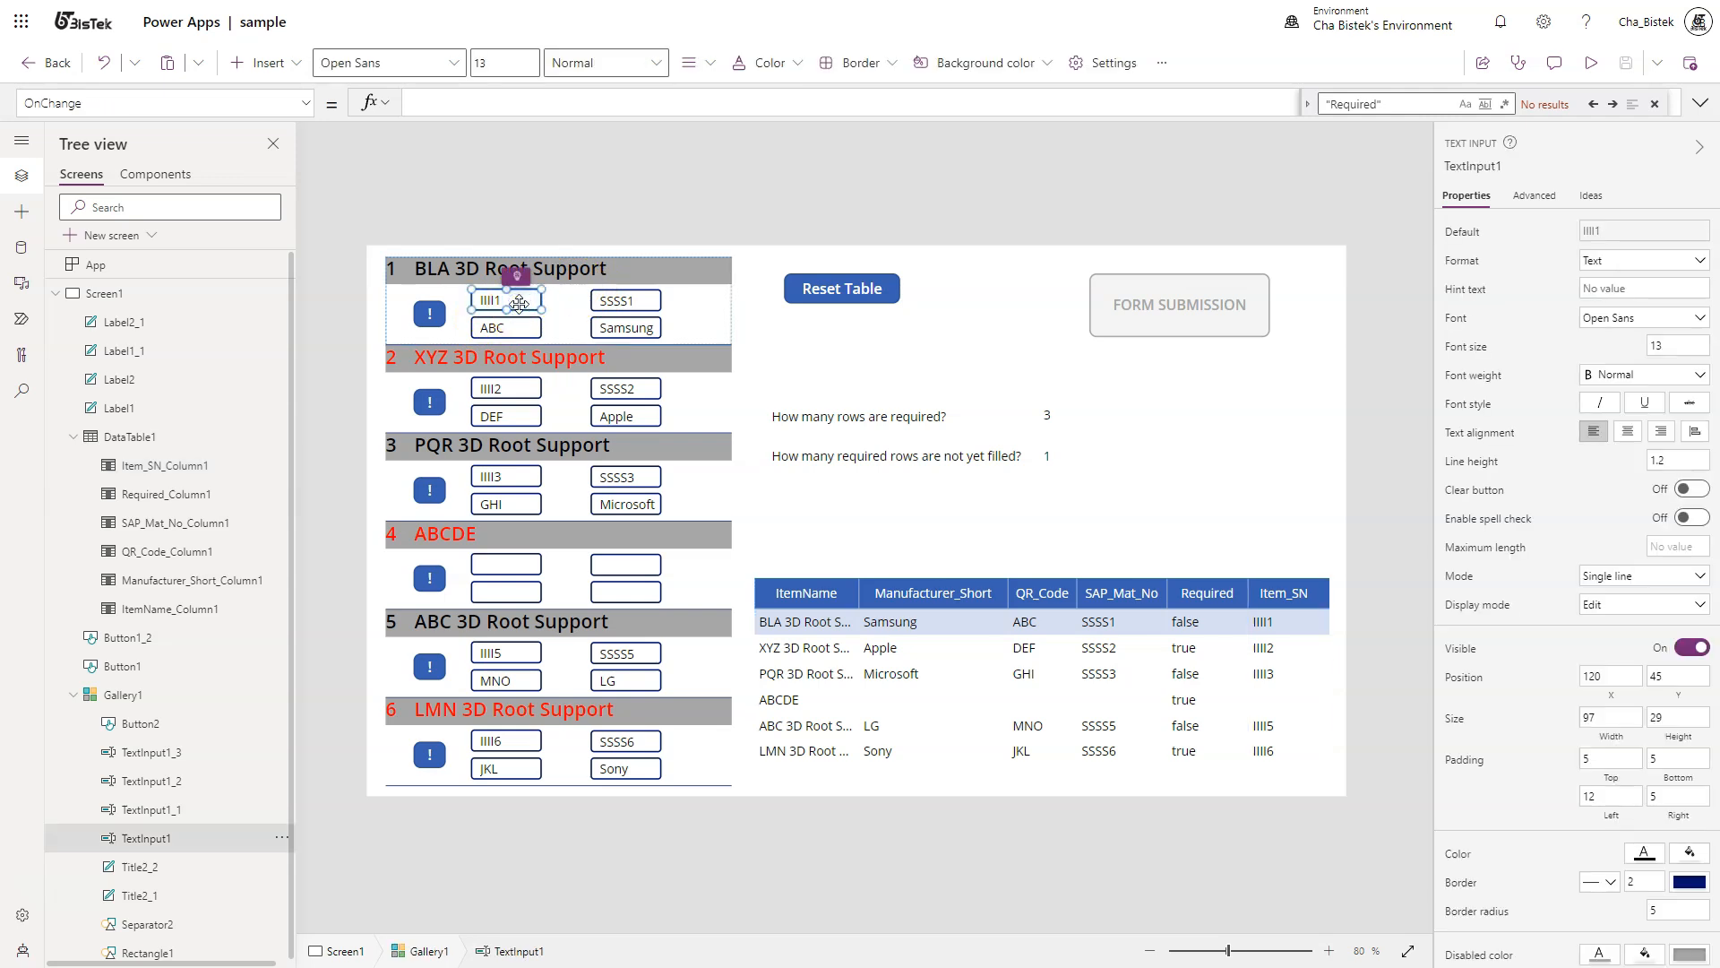
mouse_move(342, 146)
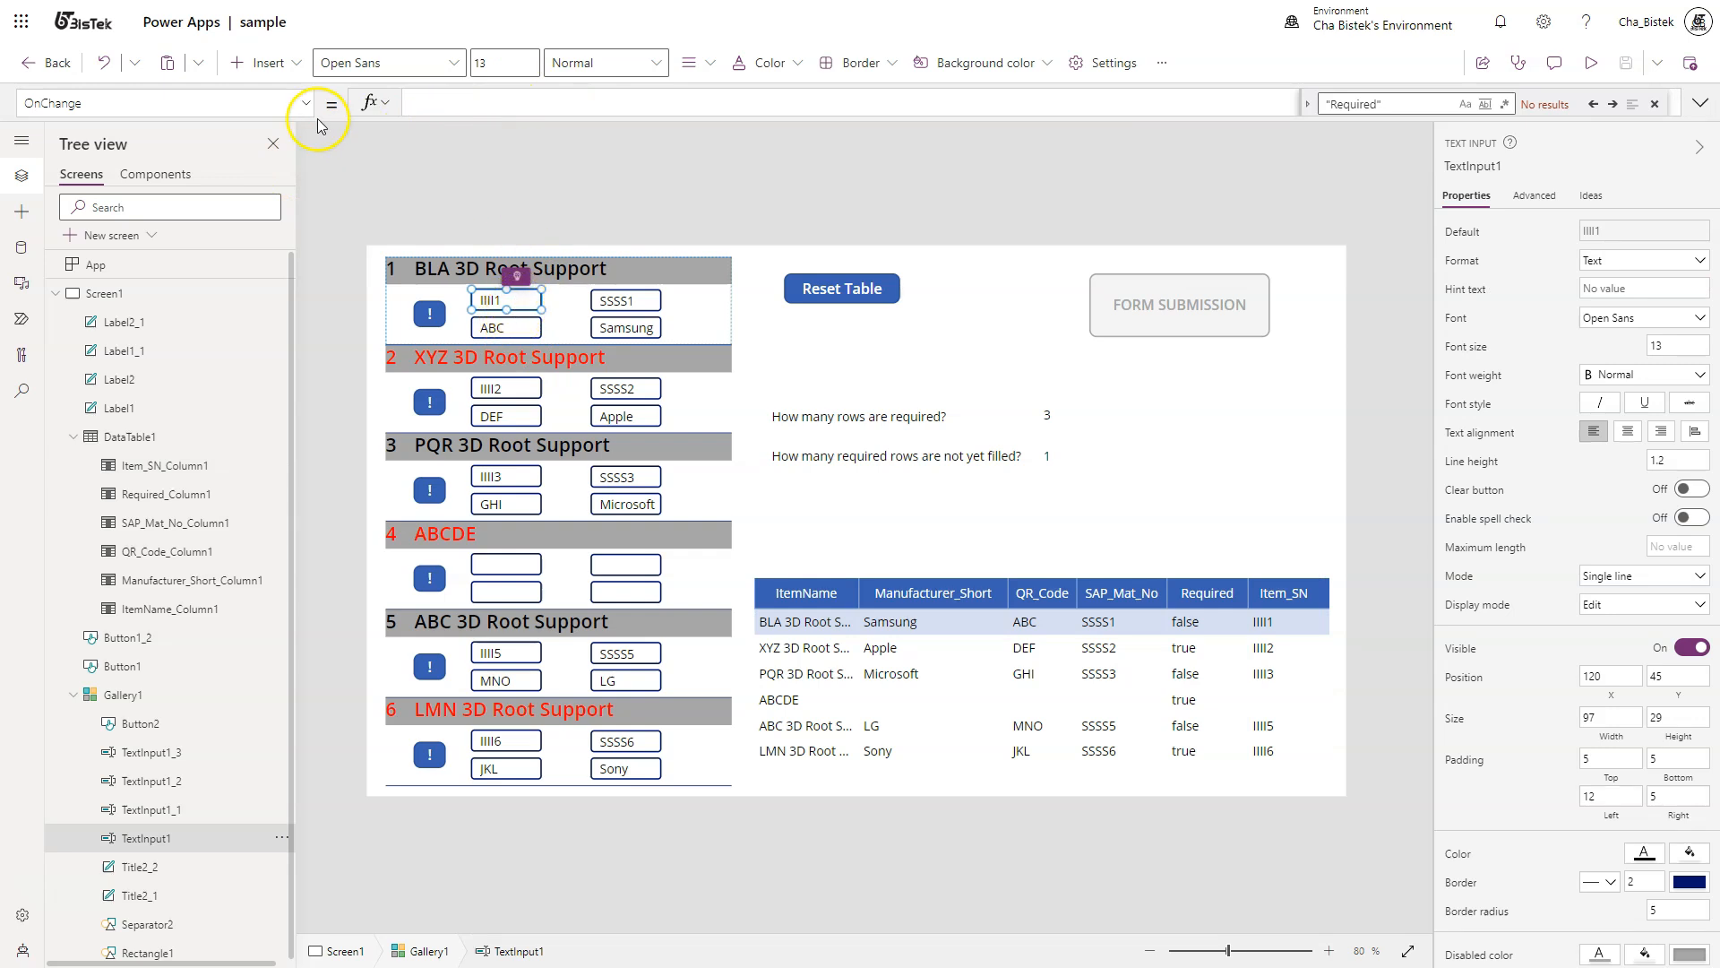
left_click(305, 103)
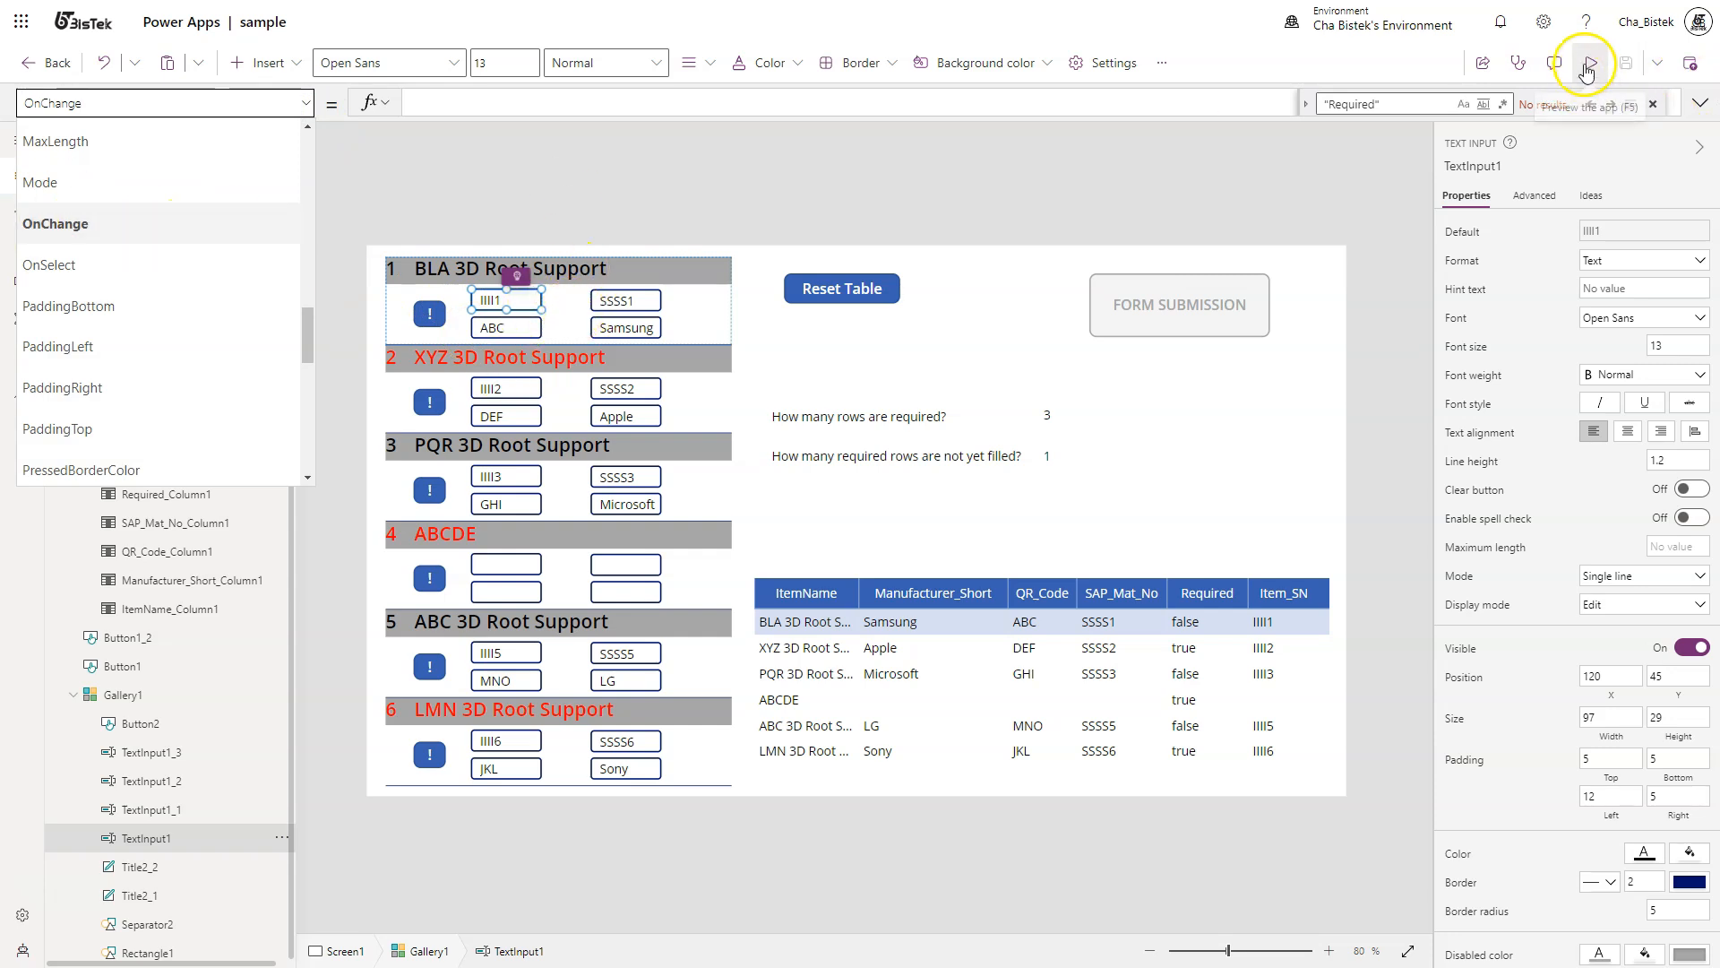
Preview the app and enter serial number 1234 in the first row.
left_click(1584, 69)
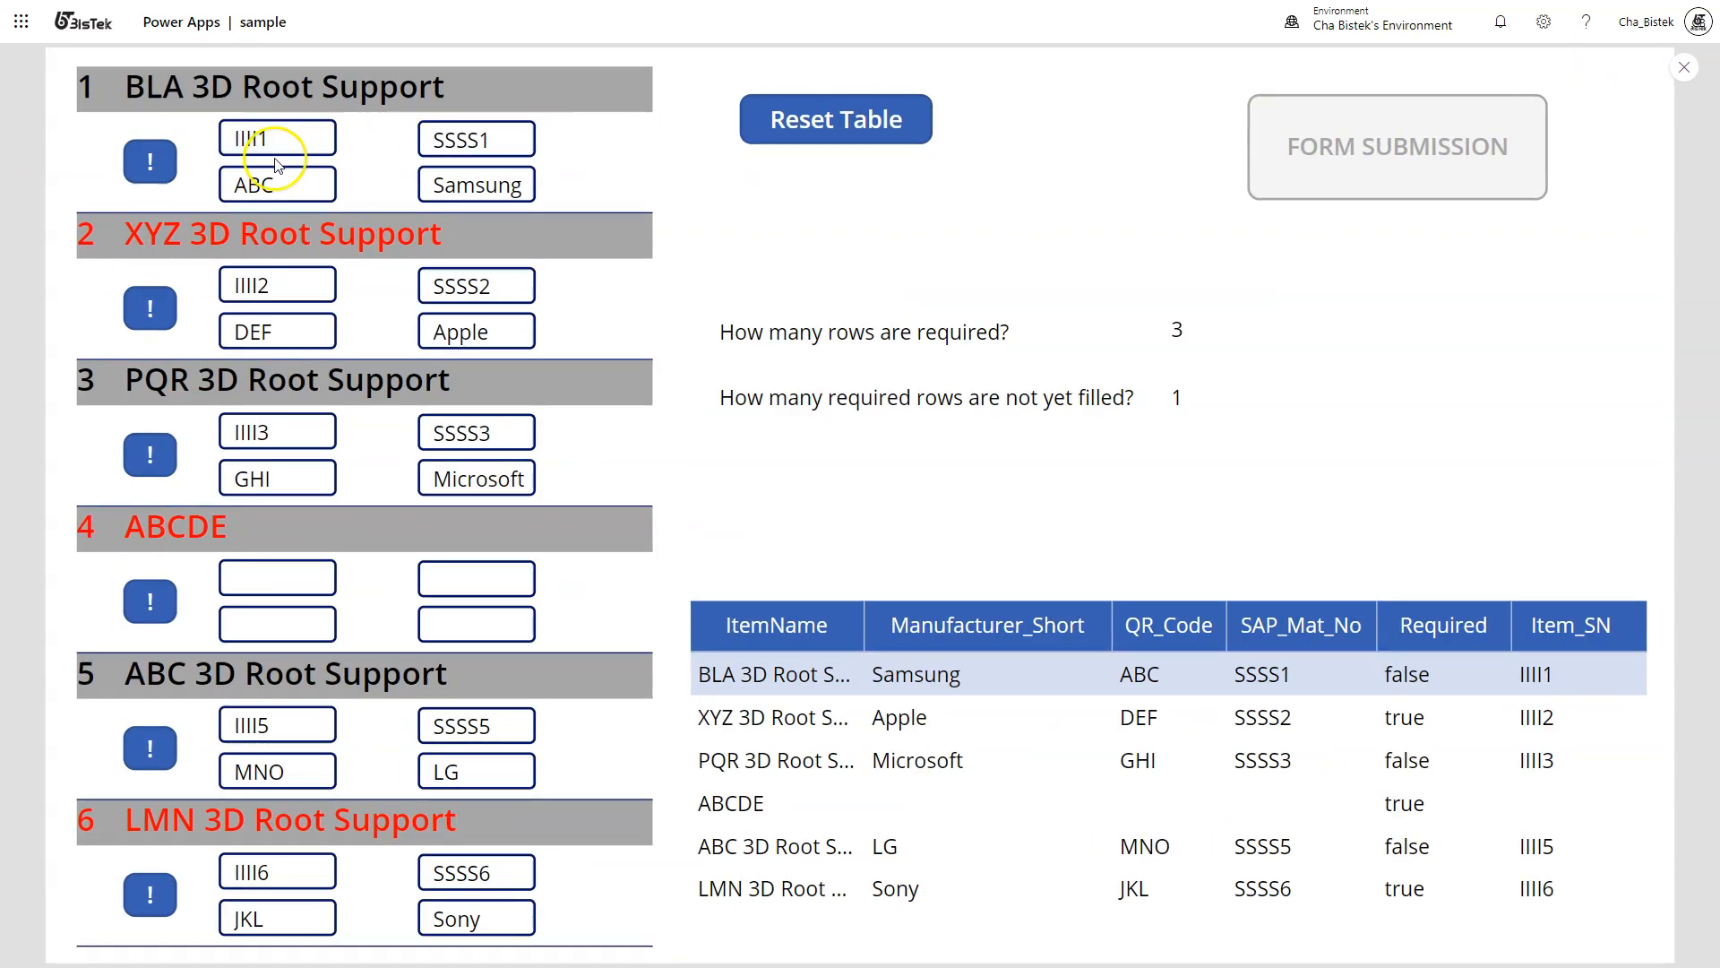
mouse_move(74, 184)
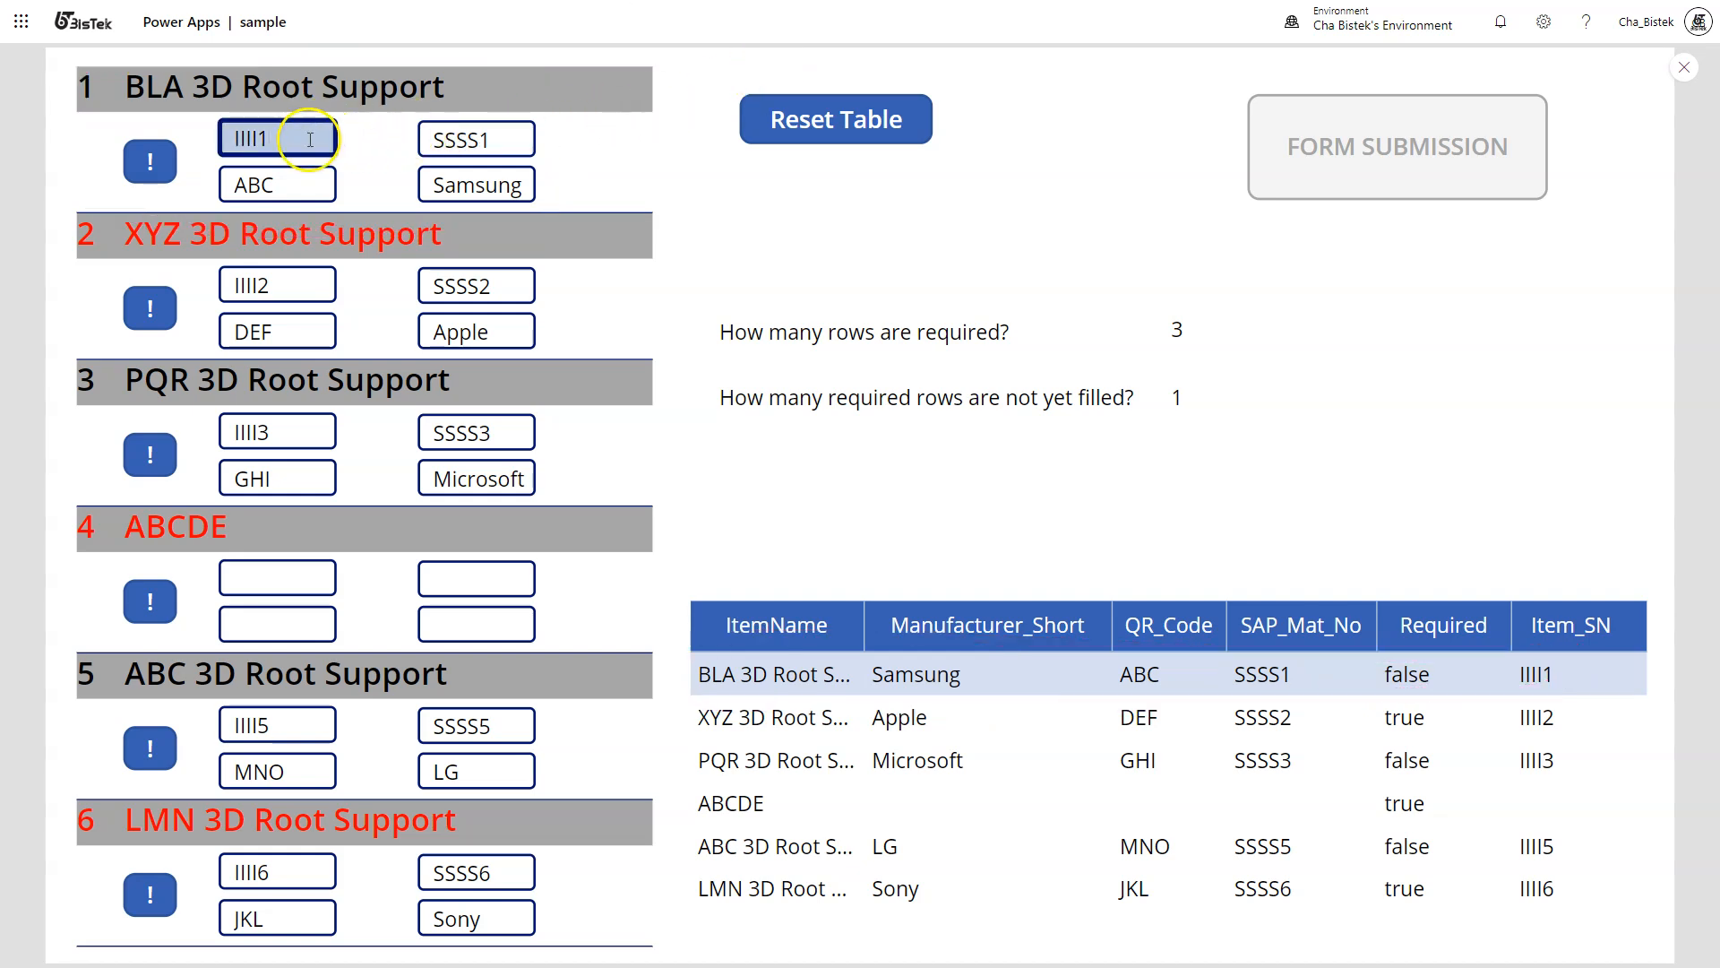
type("1234")
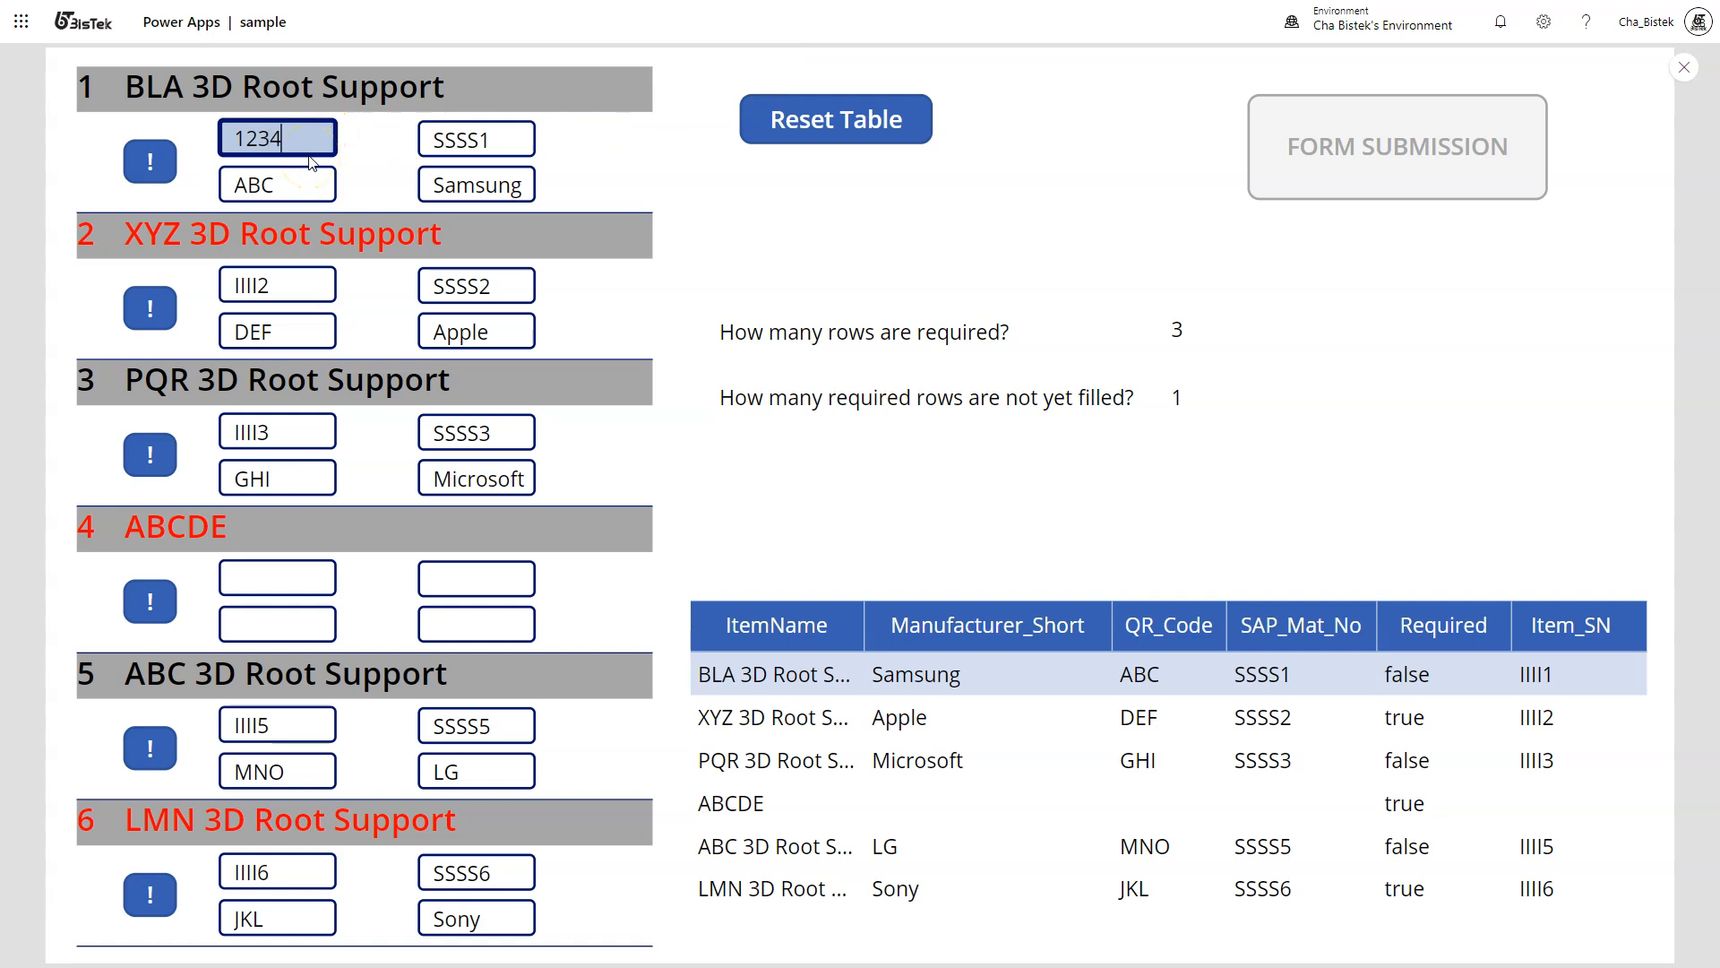
left_click(277, 182)
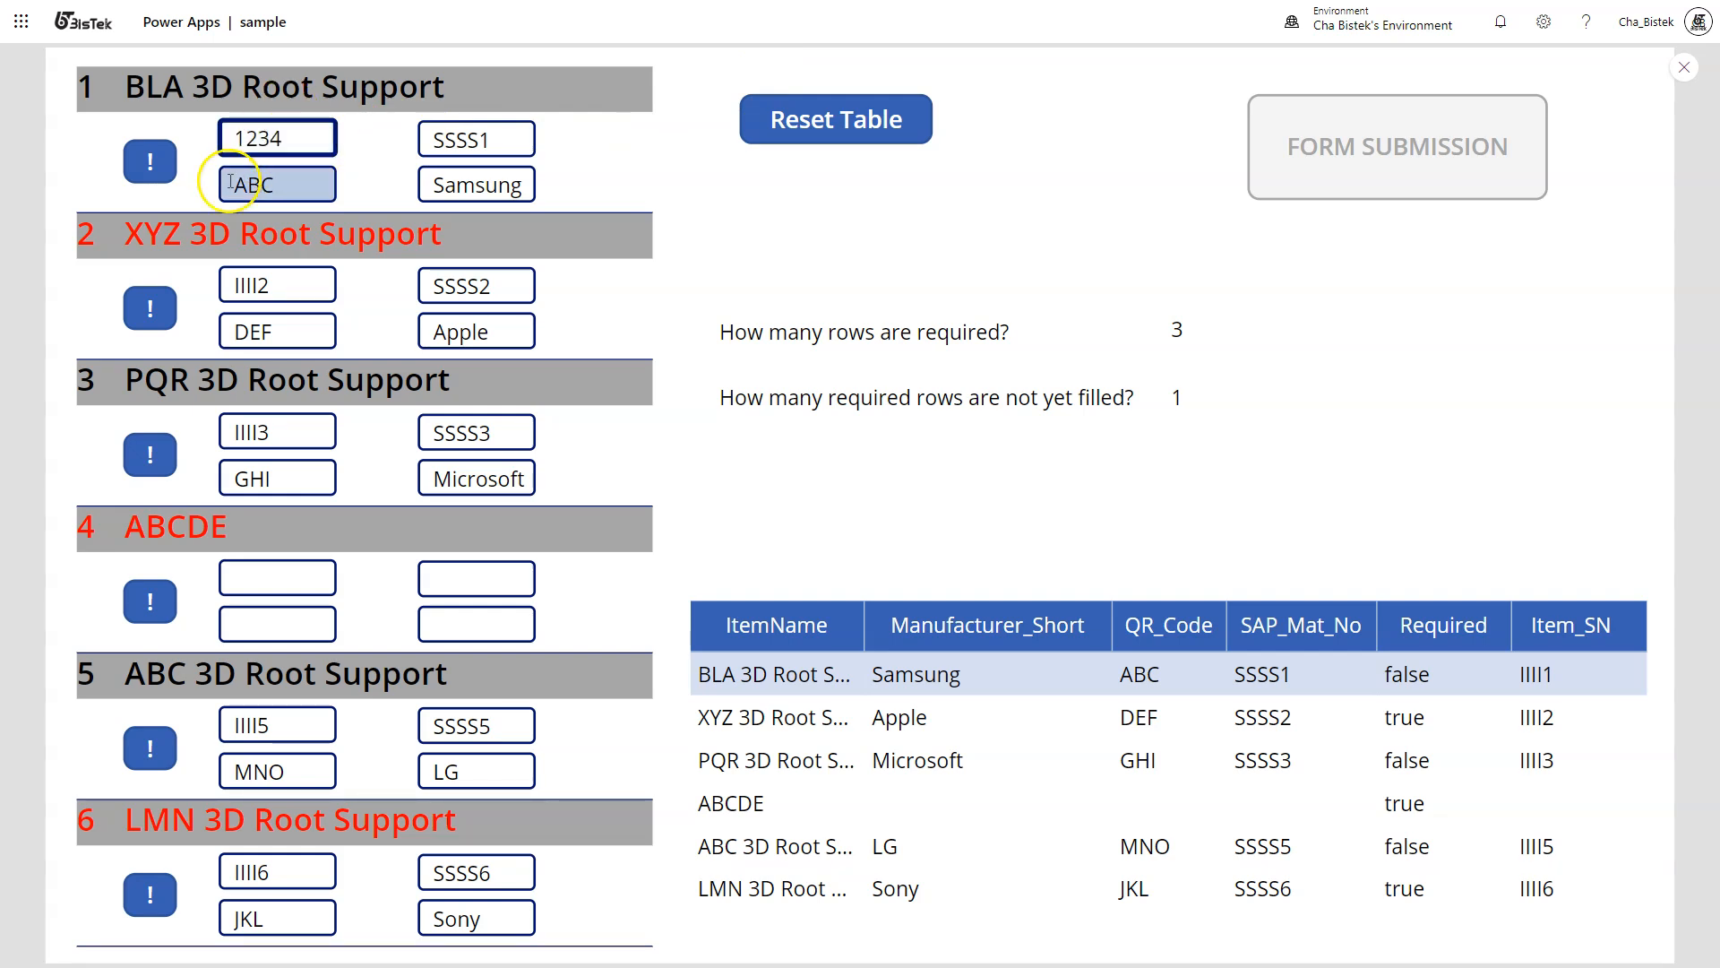
left_click(276, 138)
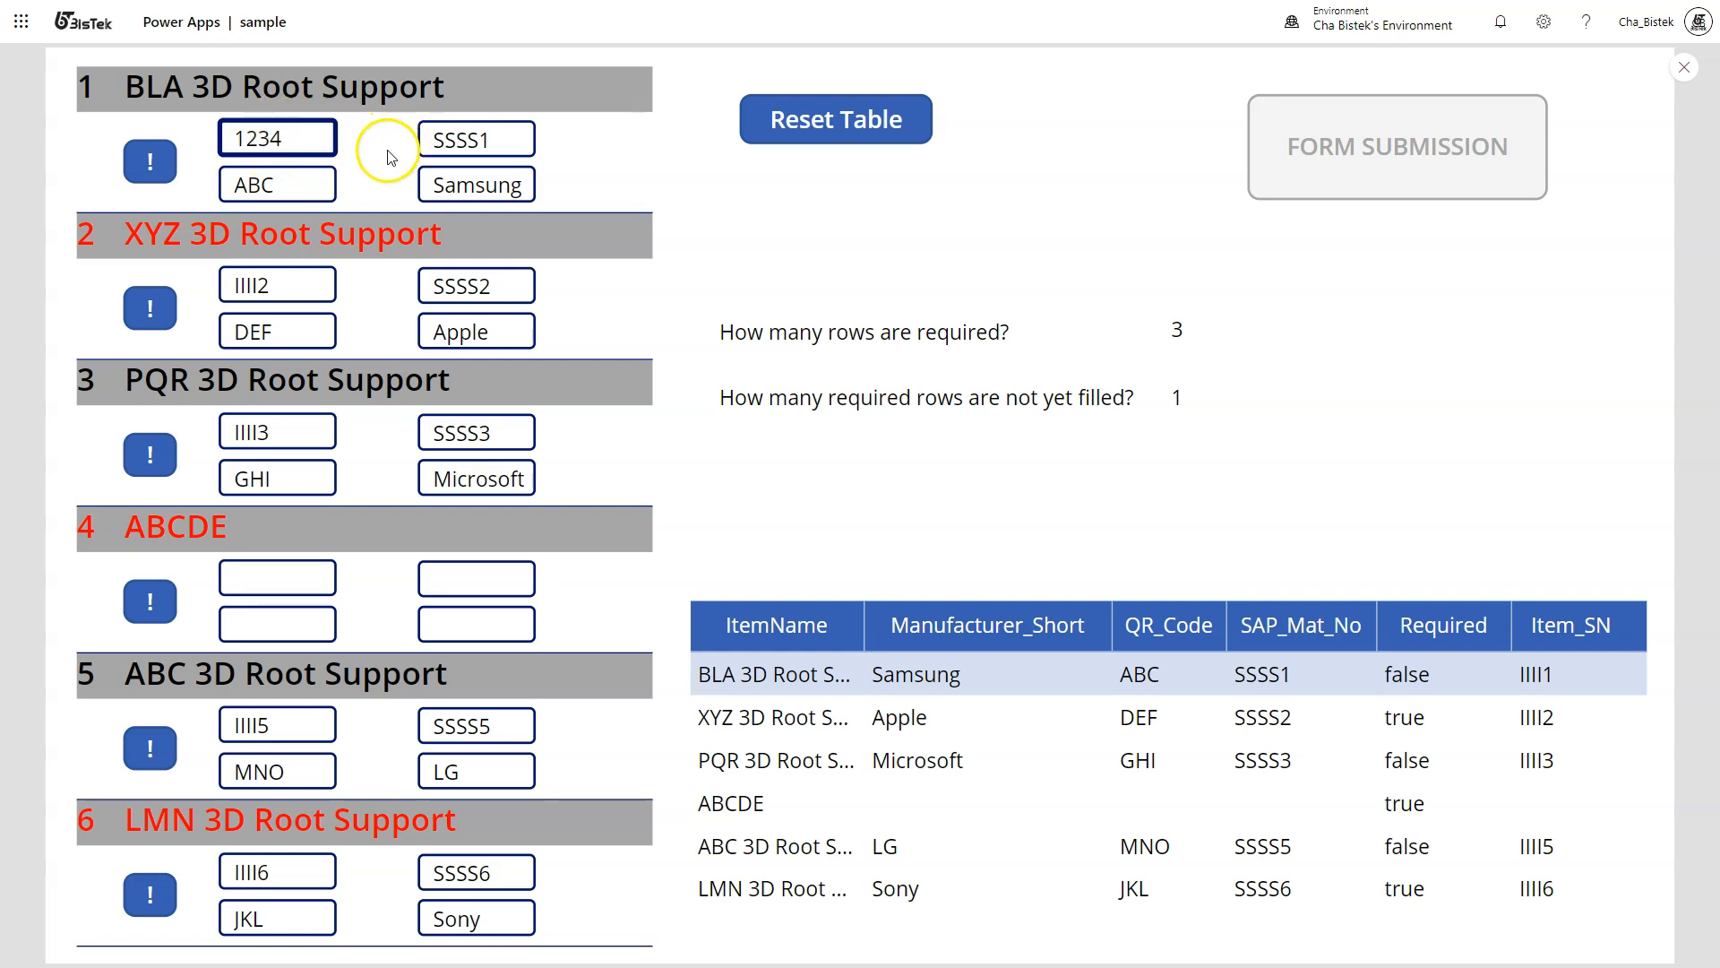
mouse_move(398, 195)
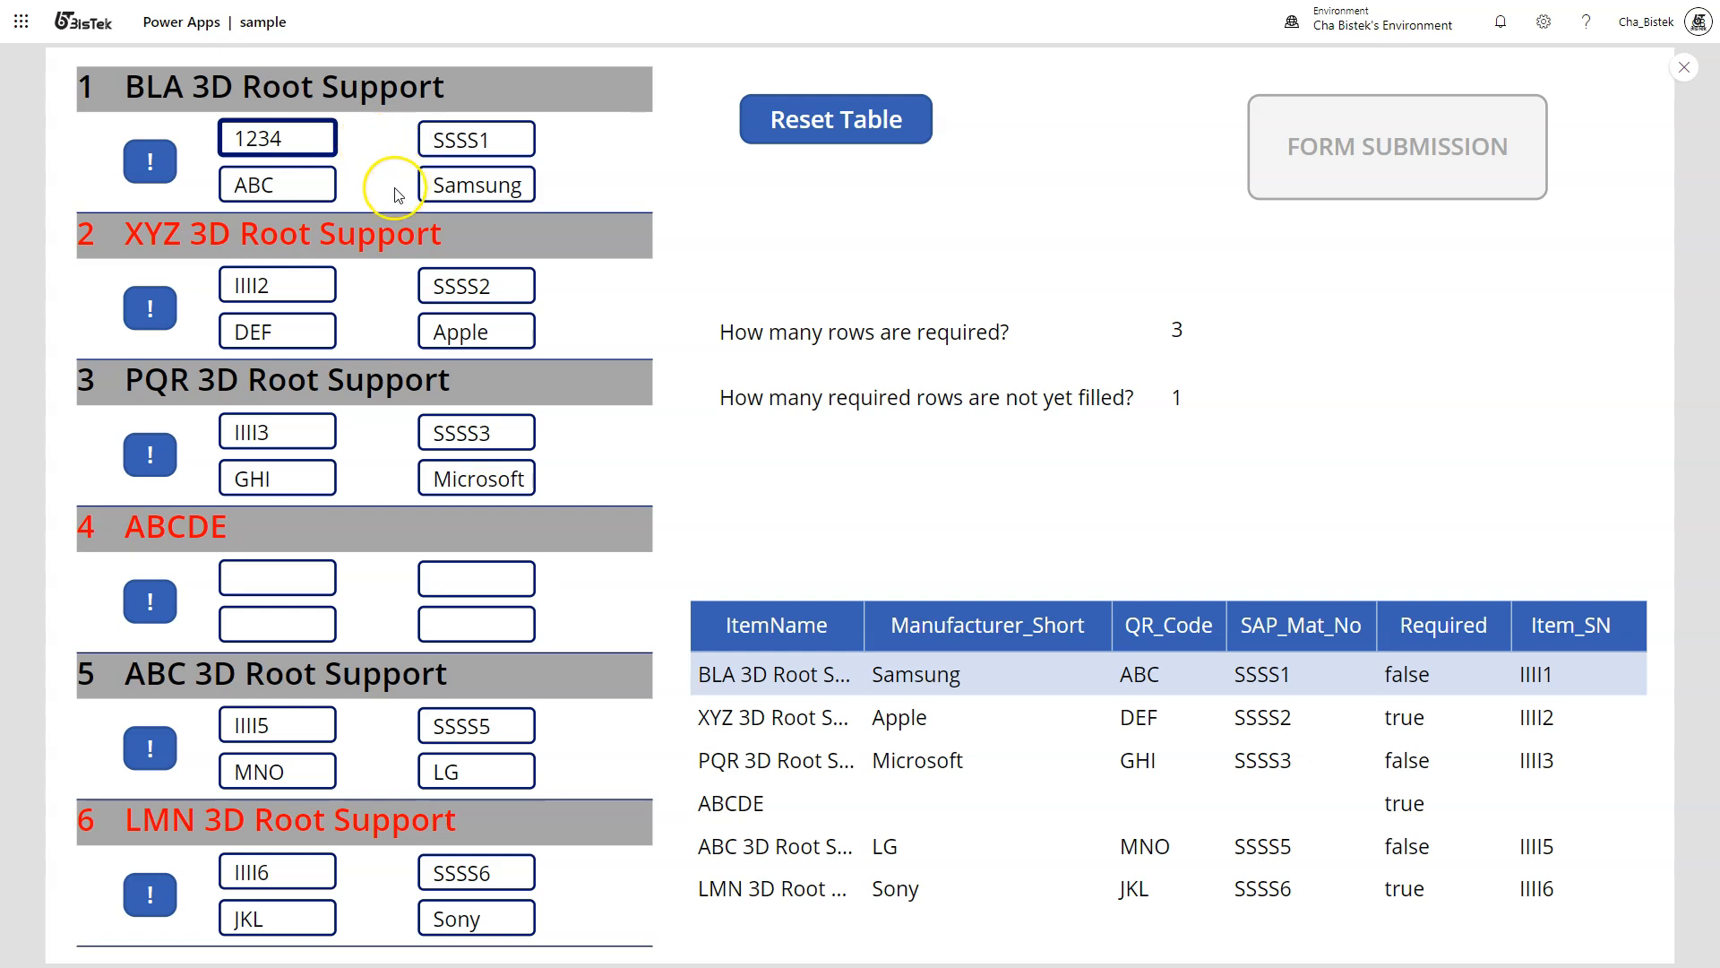
left_click(277, 137)
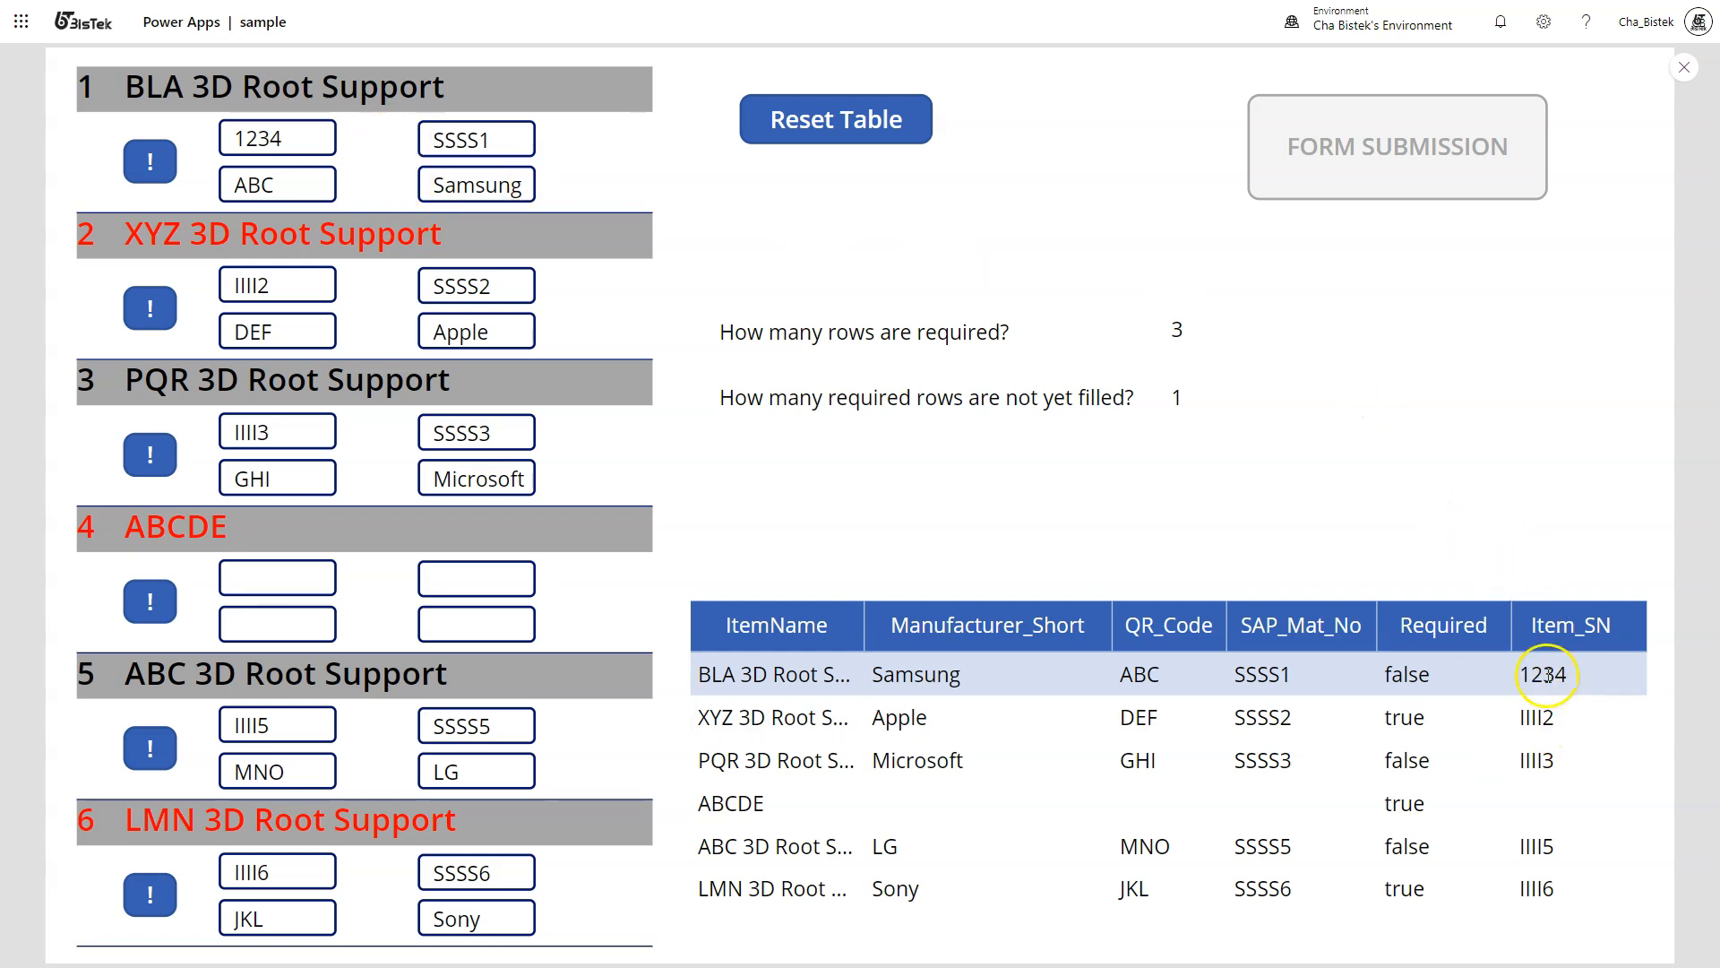
Fill the ABCDE row's four fields with 123, bgh, cccc and dddd.
left_click(277, 624)
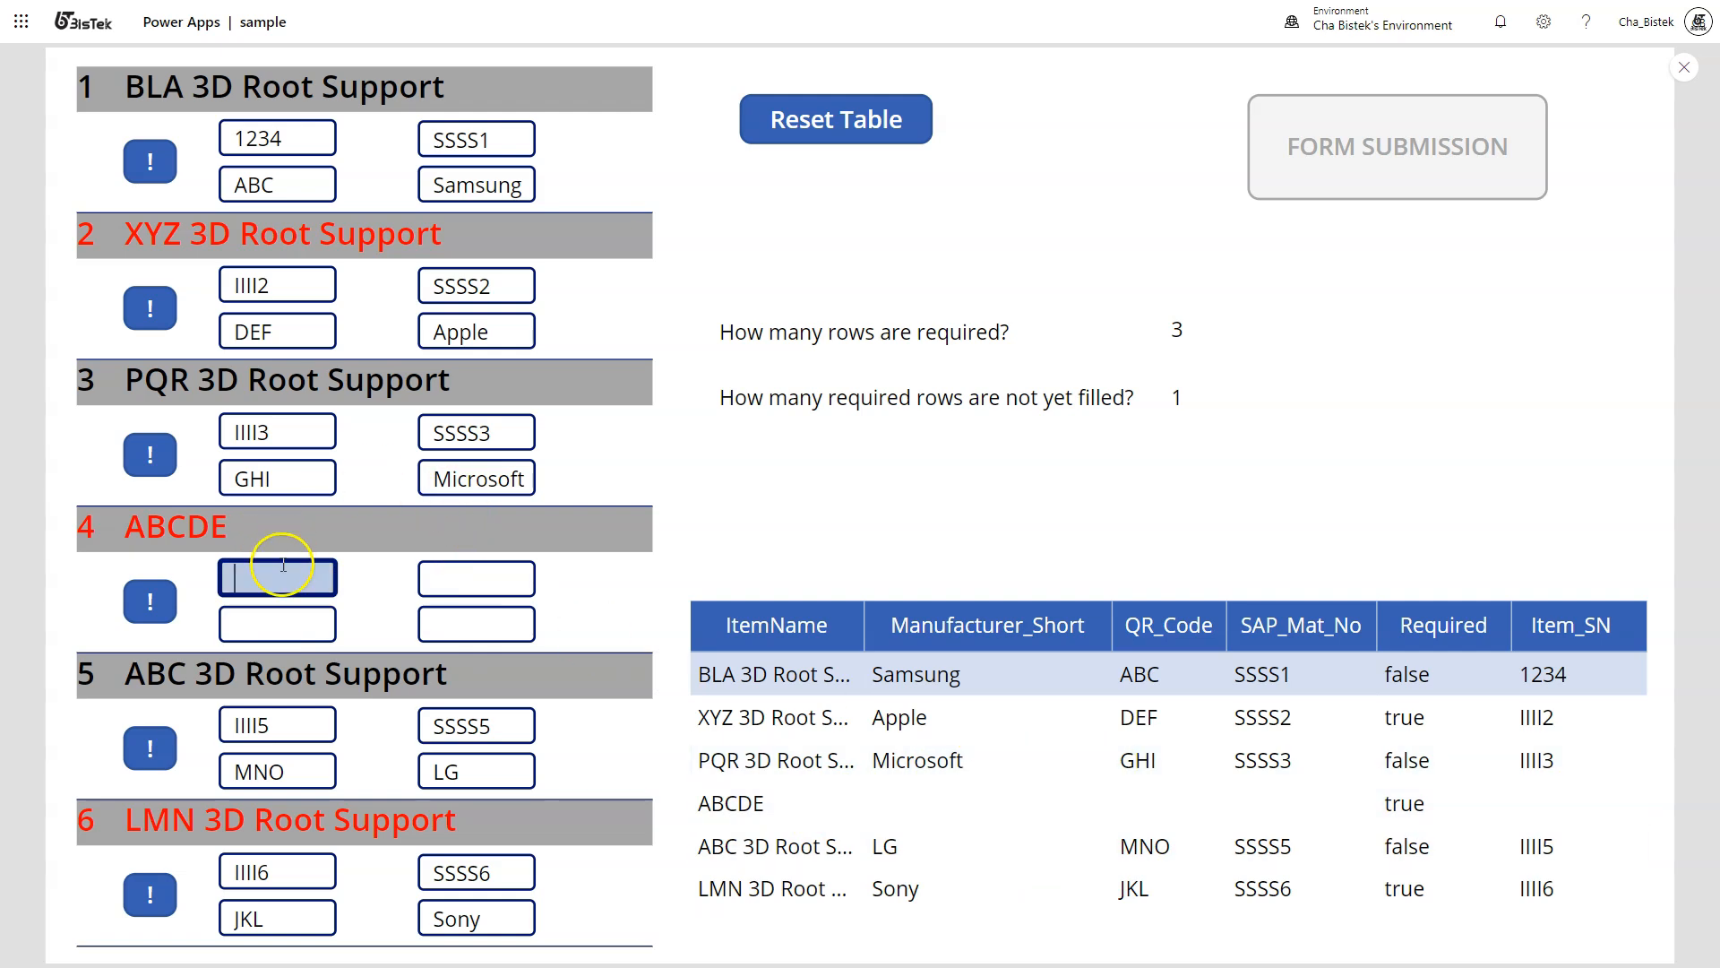
type("123")
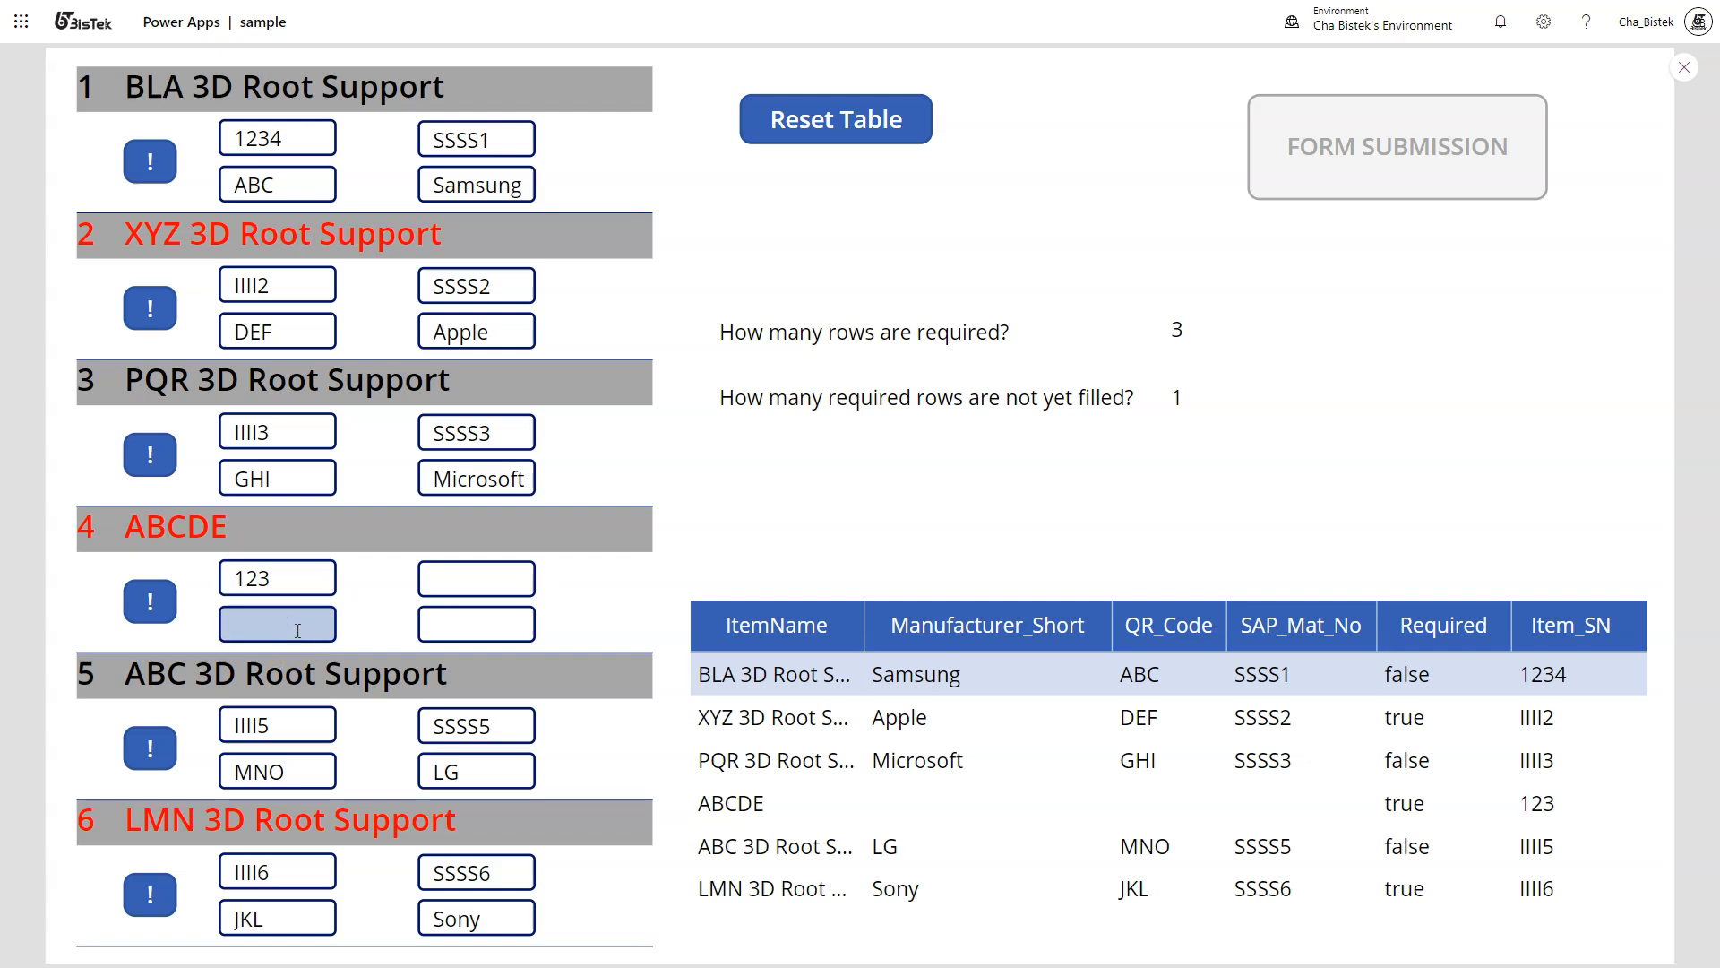
type("bgh")
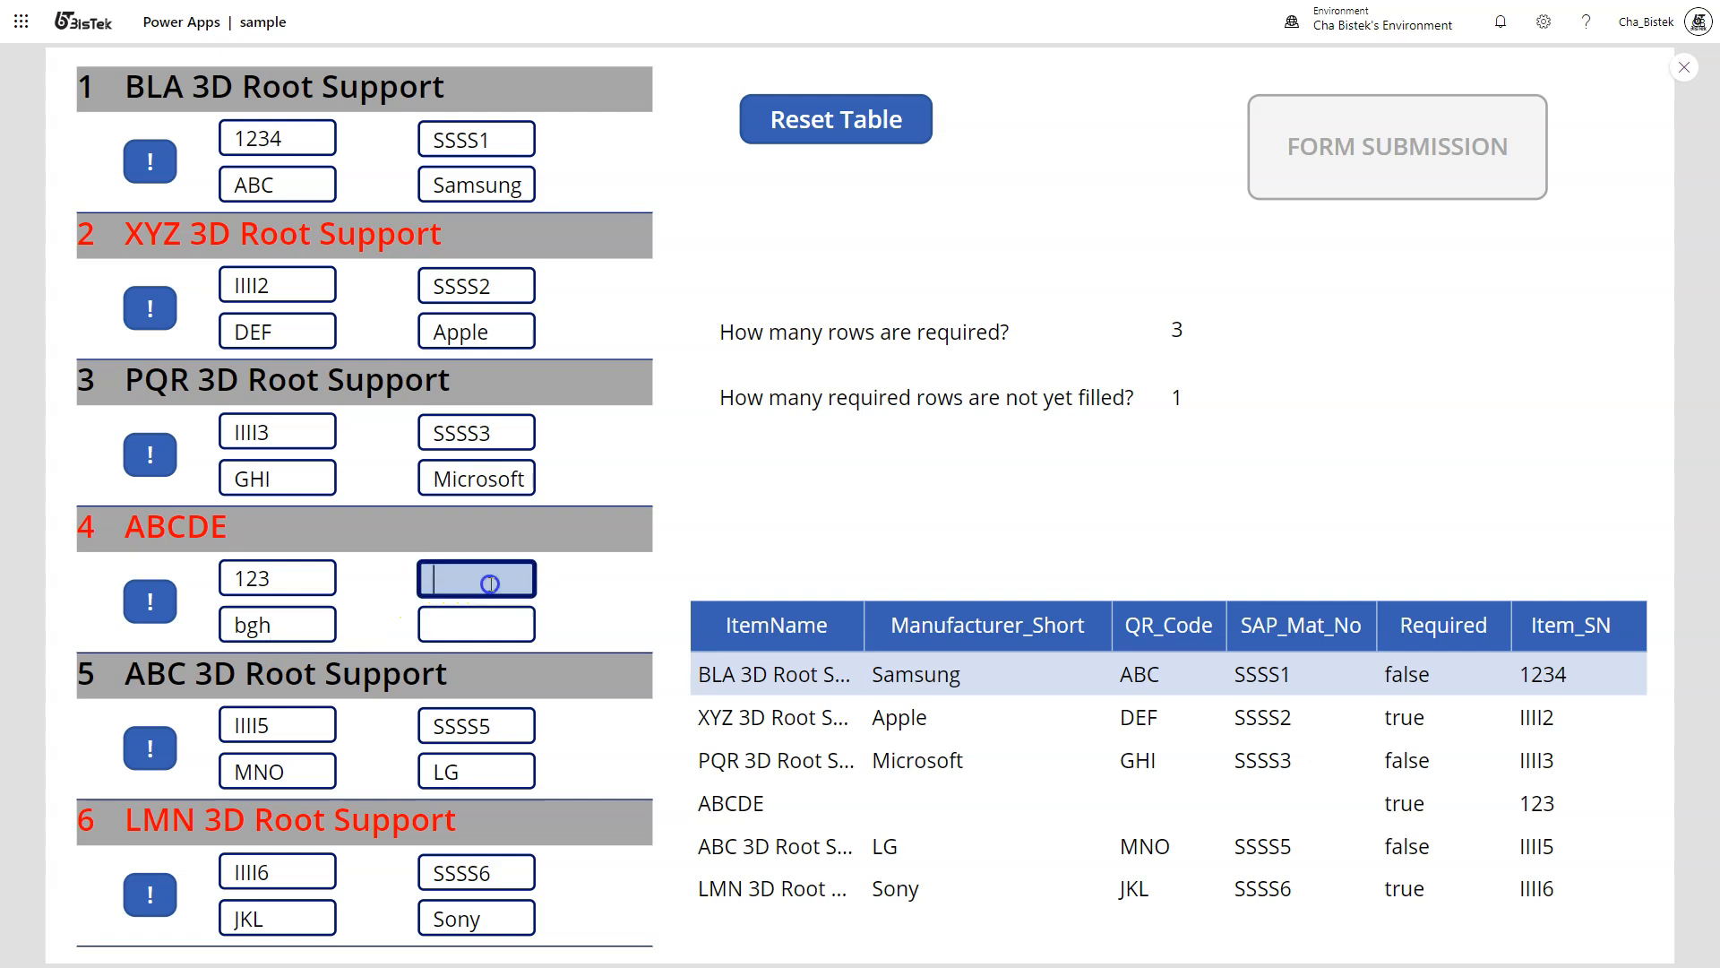
type("cccc")
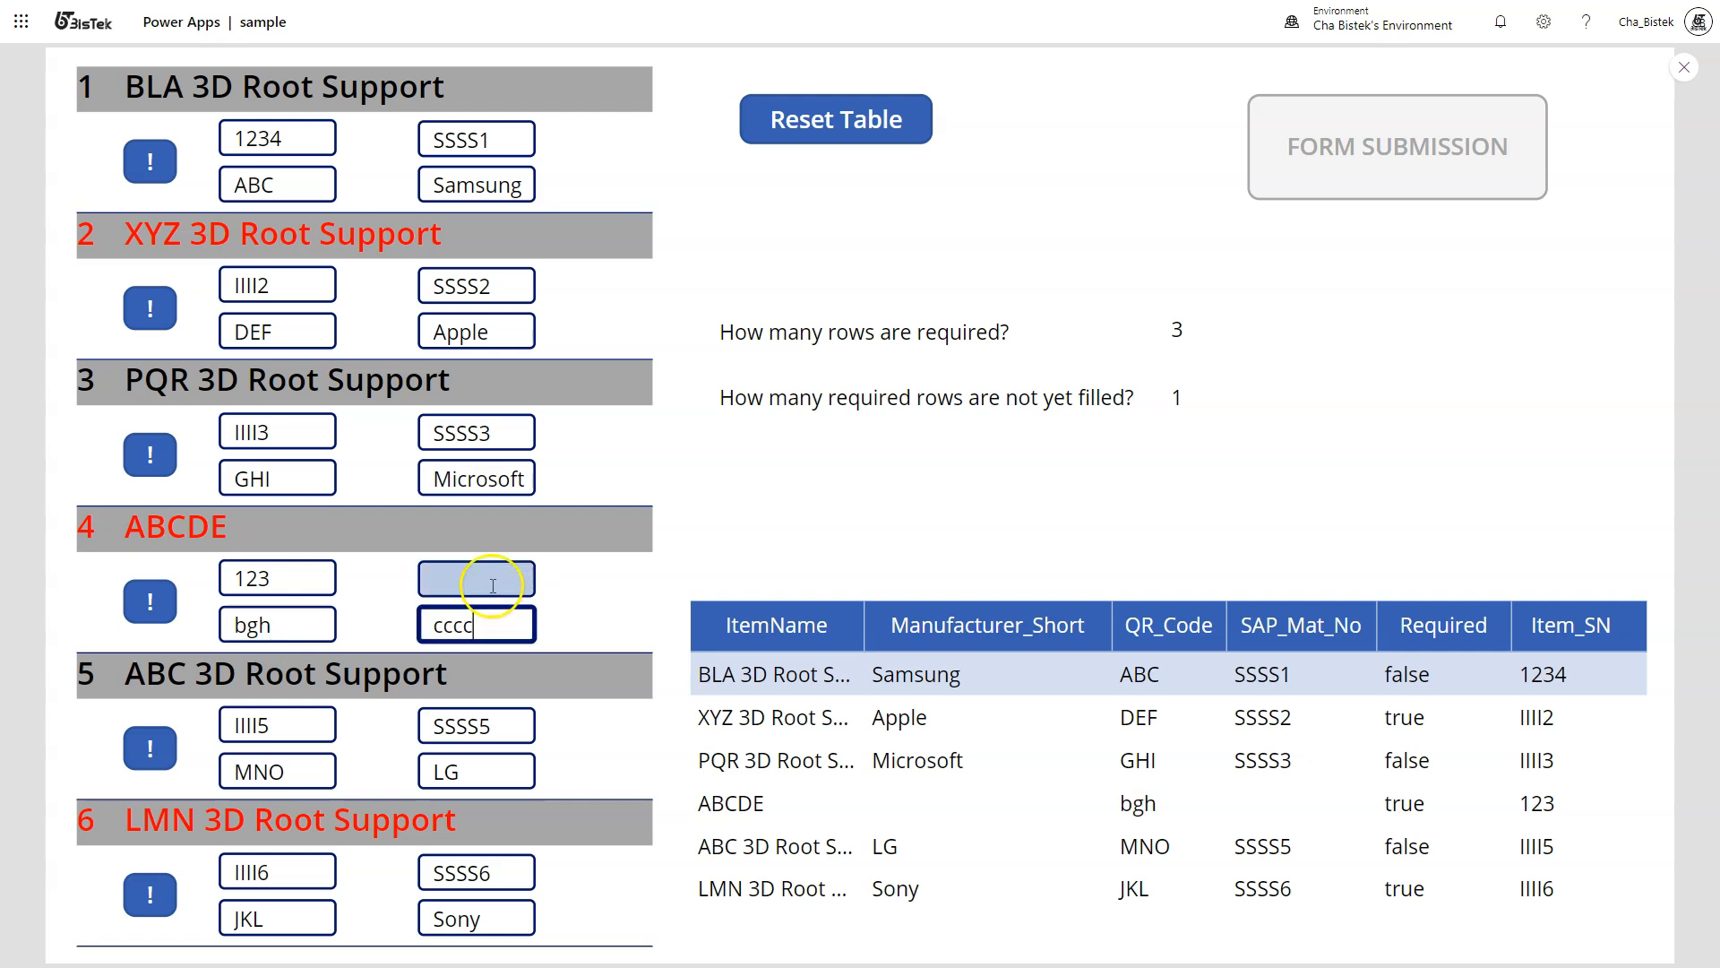
type("d")
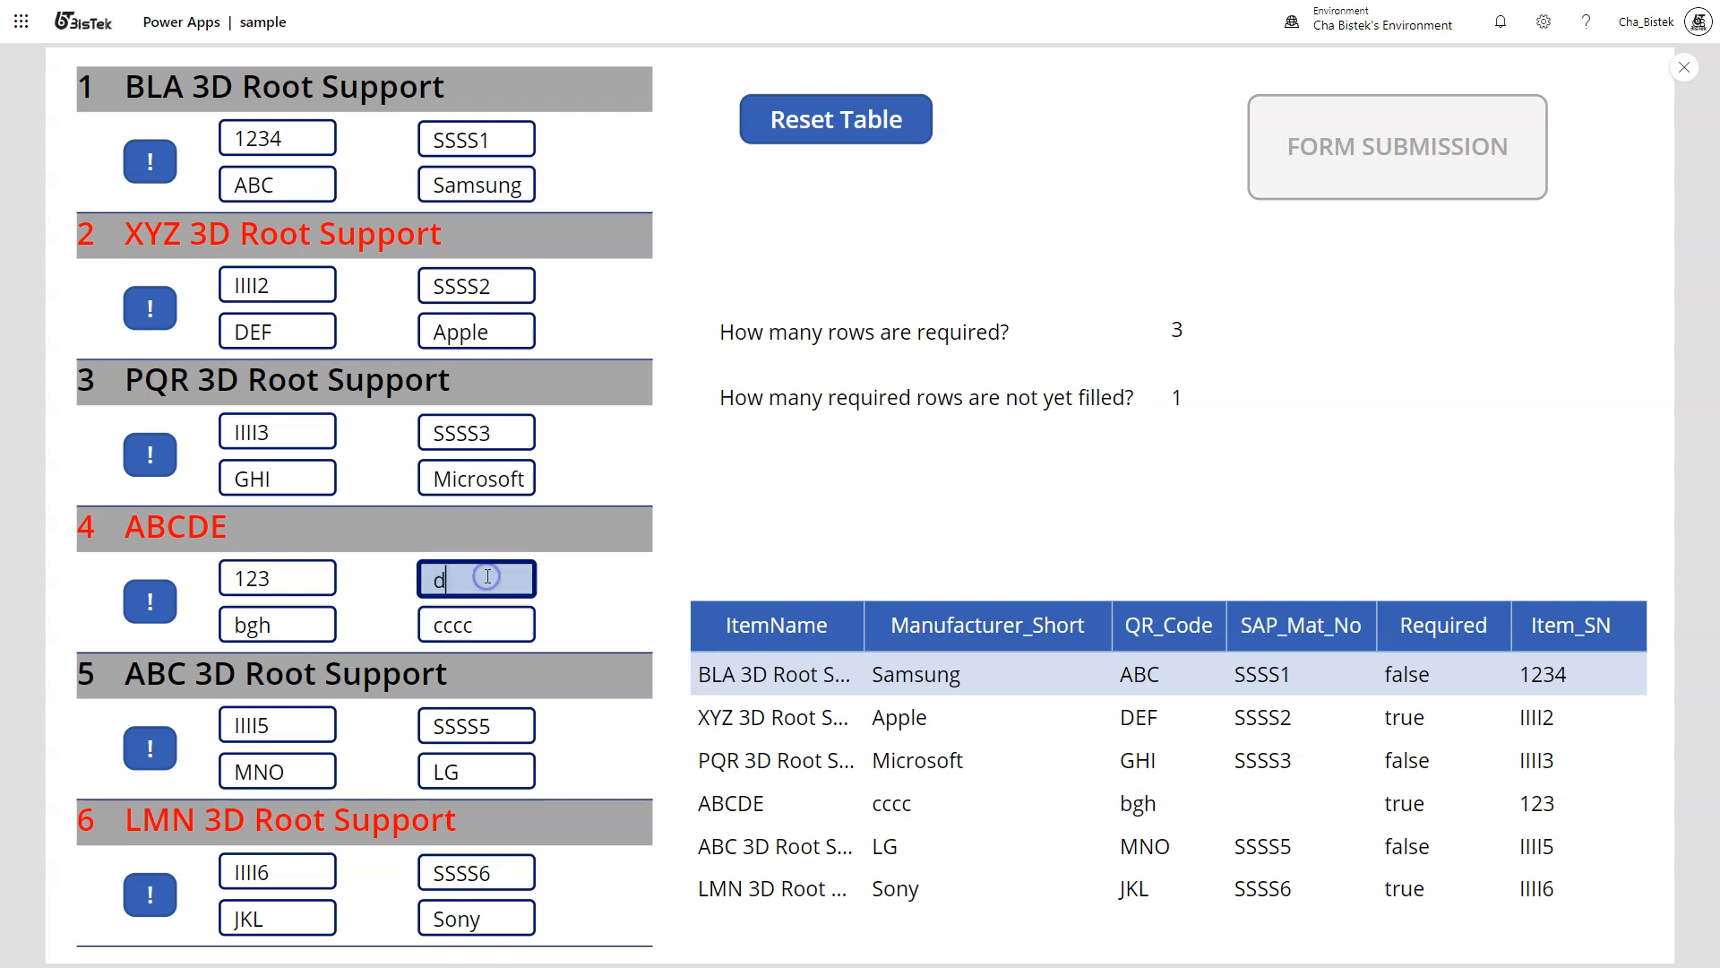
type("ddd")
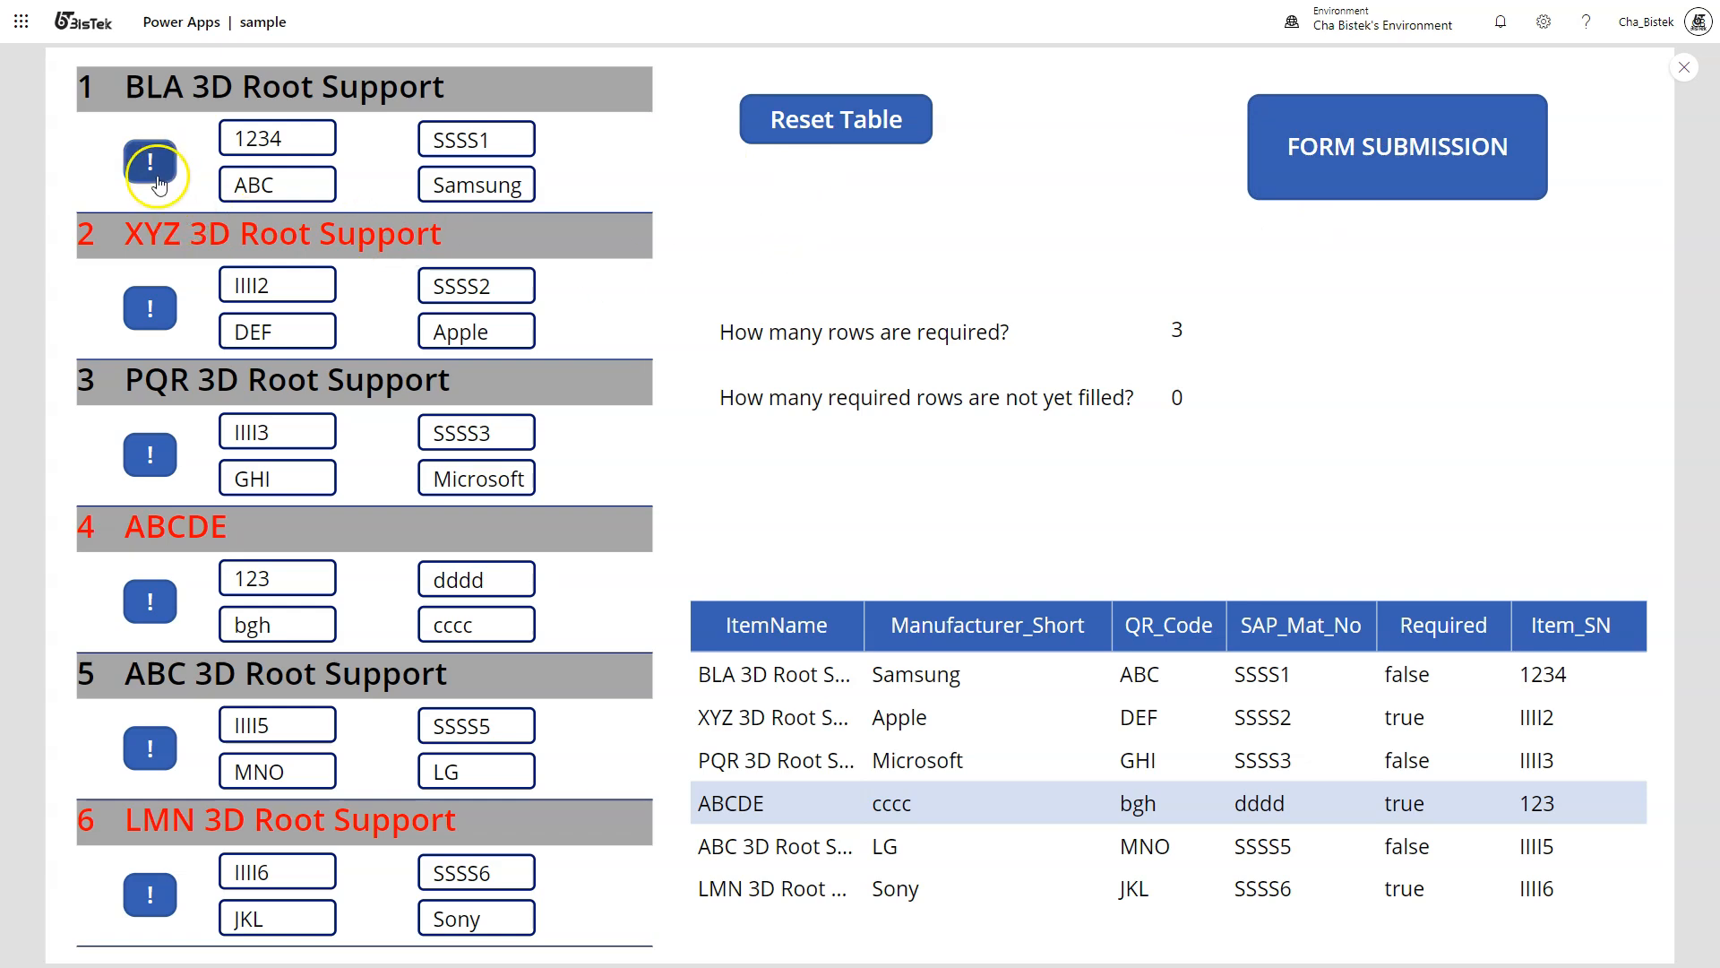
Toggle BLA 3D Root Support to Required, bringing required rows to 4.
left_click(277, 285)
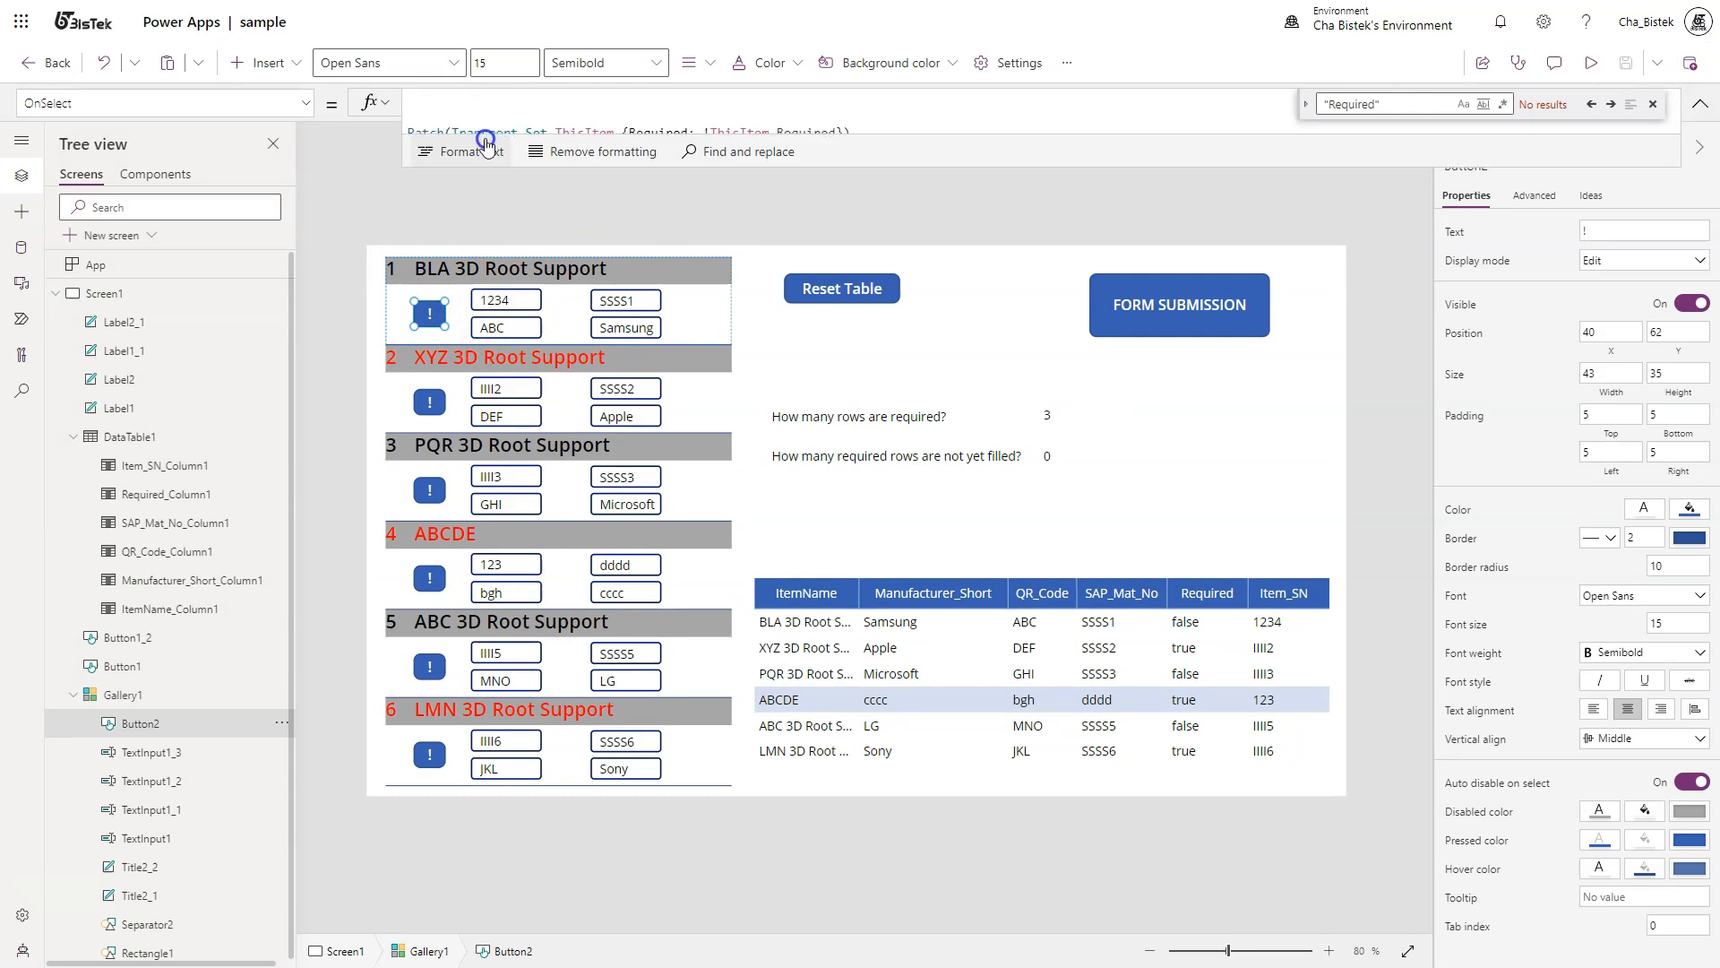
left_click(430, 314)
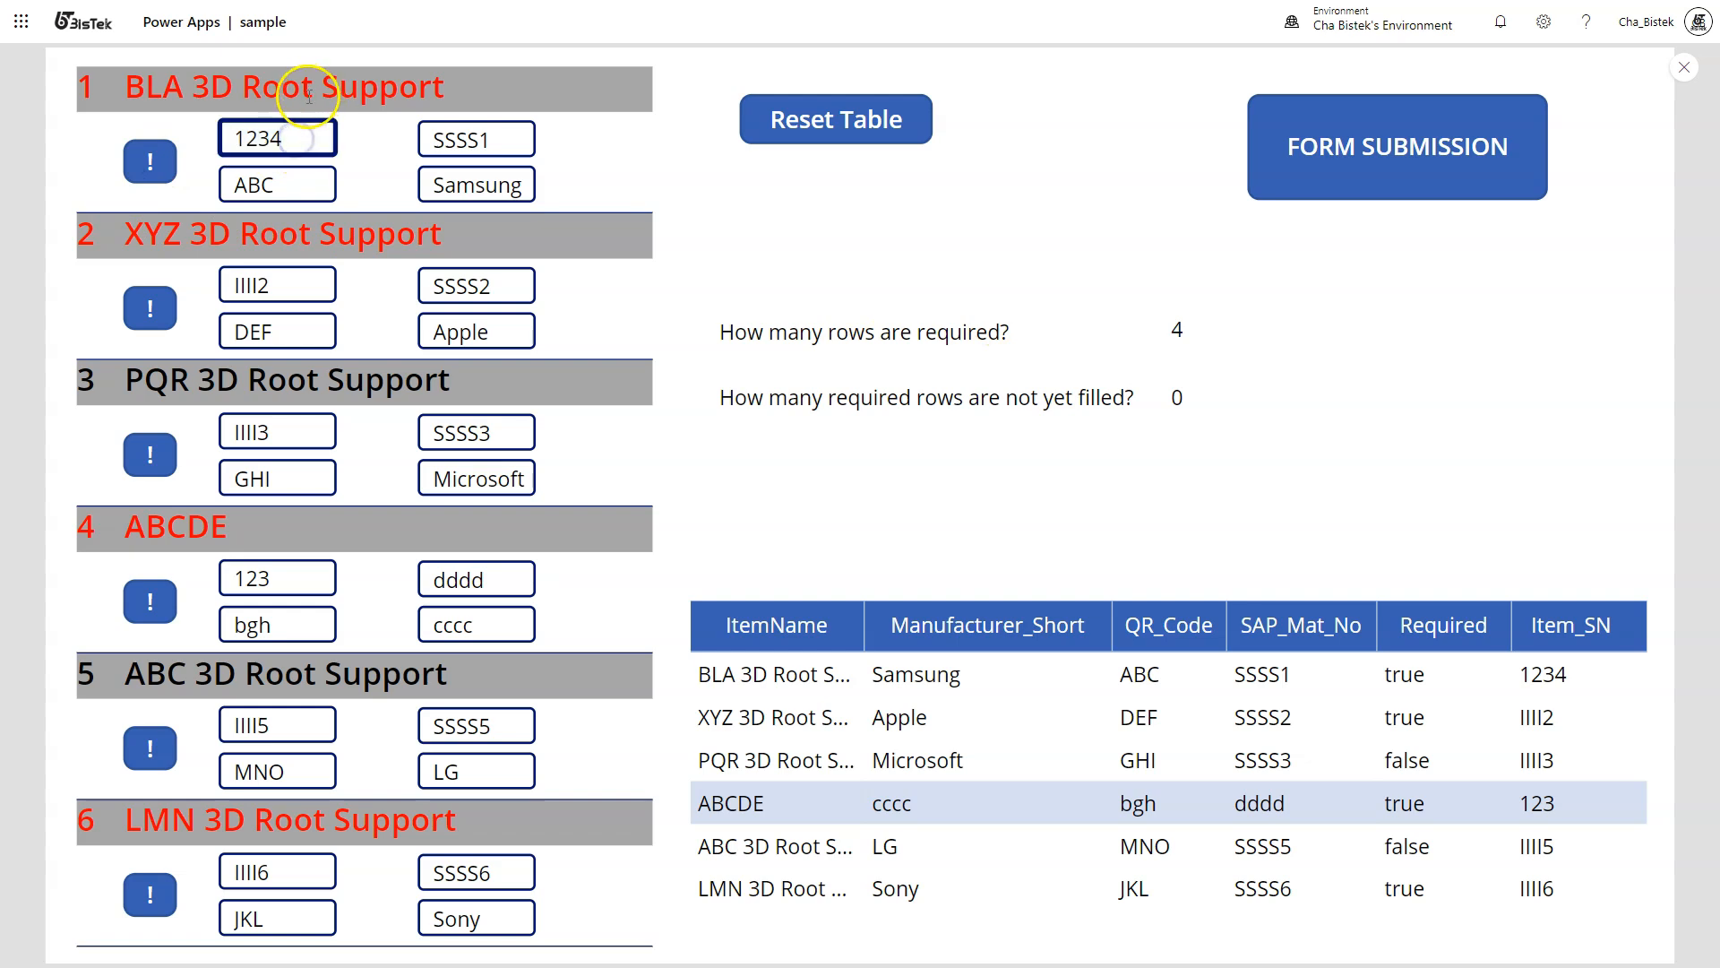
Clear row 1's serial number and attempt the now-disabled FORM SUBMISSION button.
left_click(277, 137)
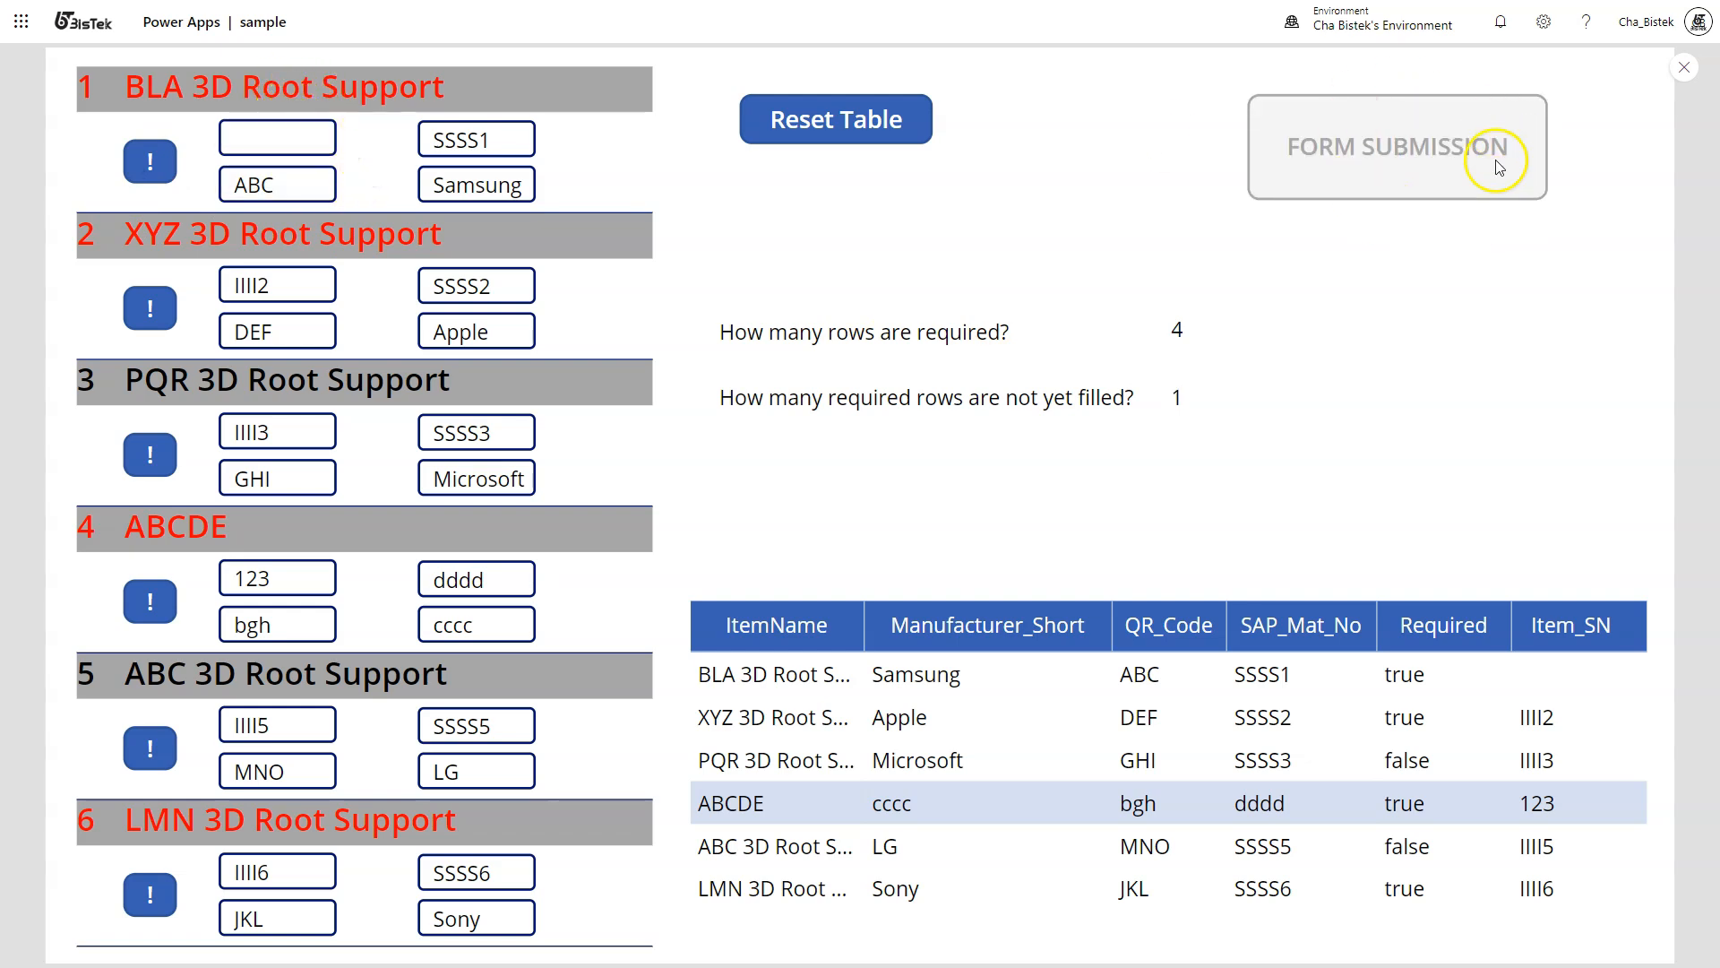
left_click(277, 138)
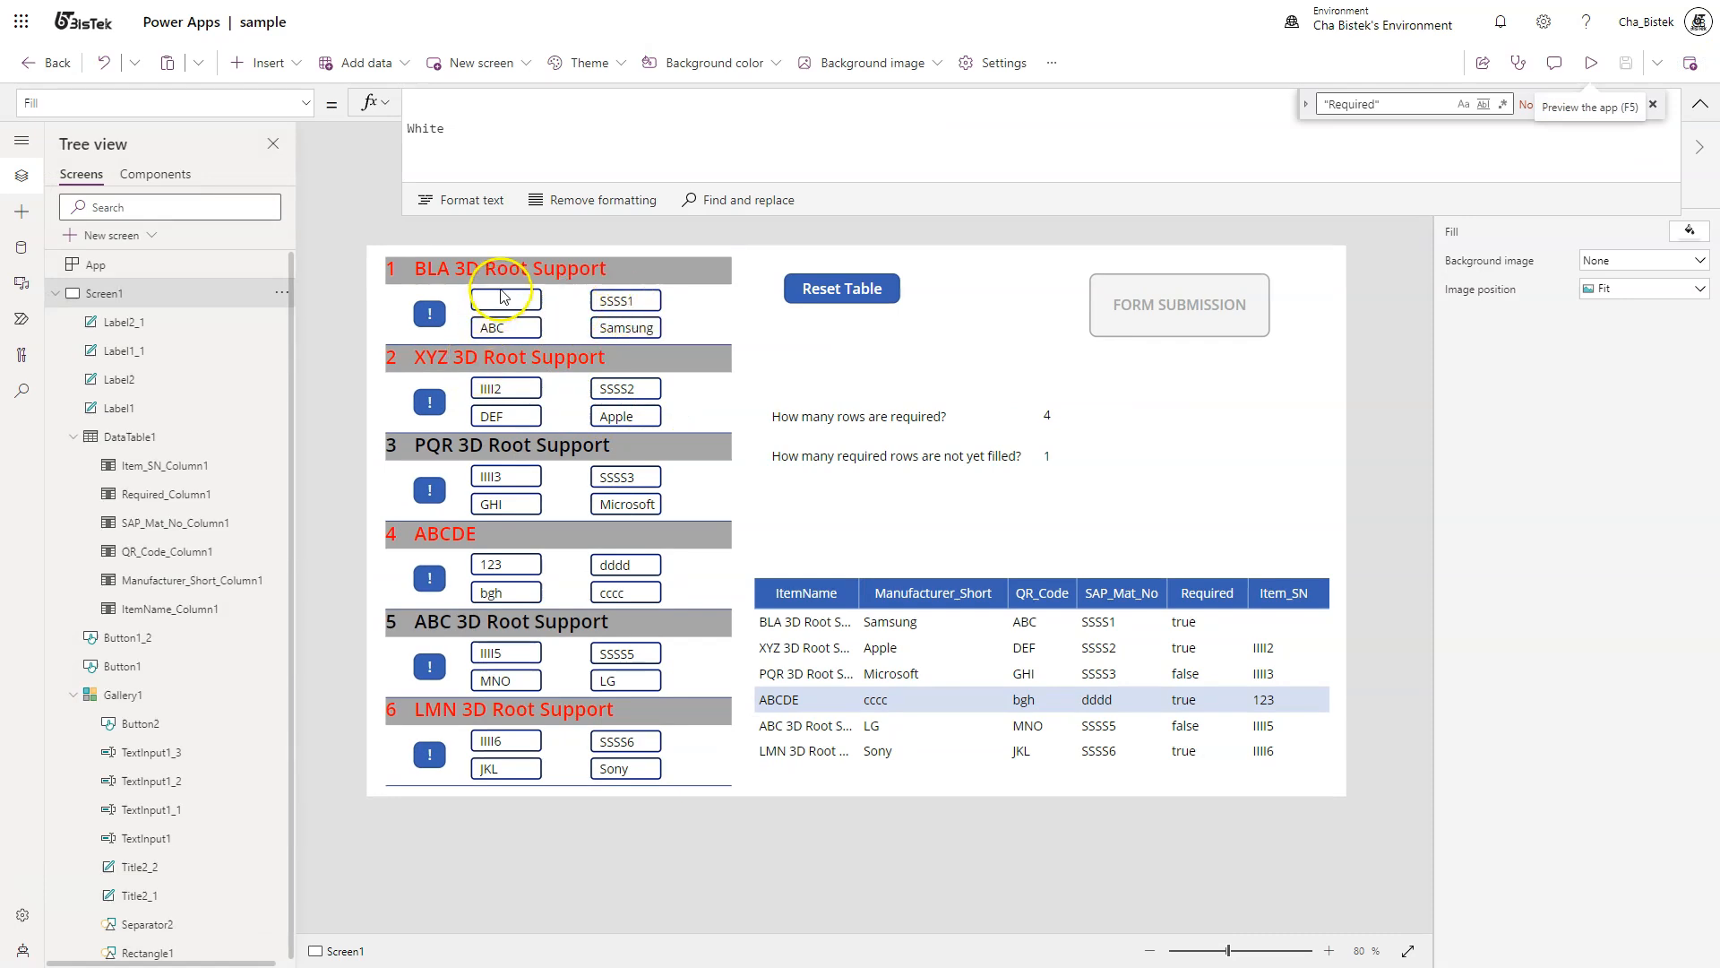
Review the Patch formulas writing Item_SN, QR_Code and Manufacturer_Short, then preview again.
left_click(504, 299)
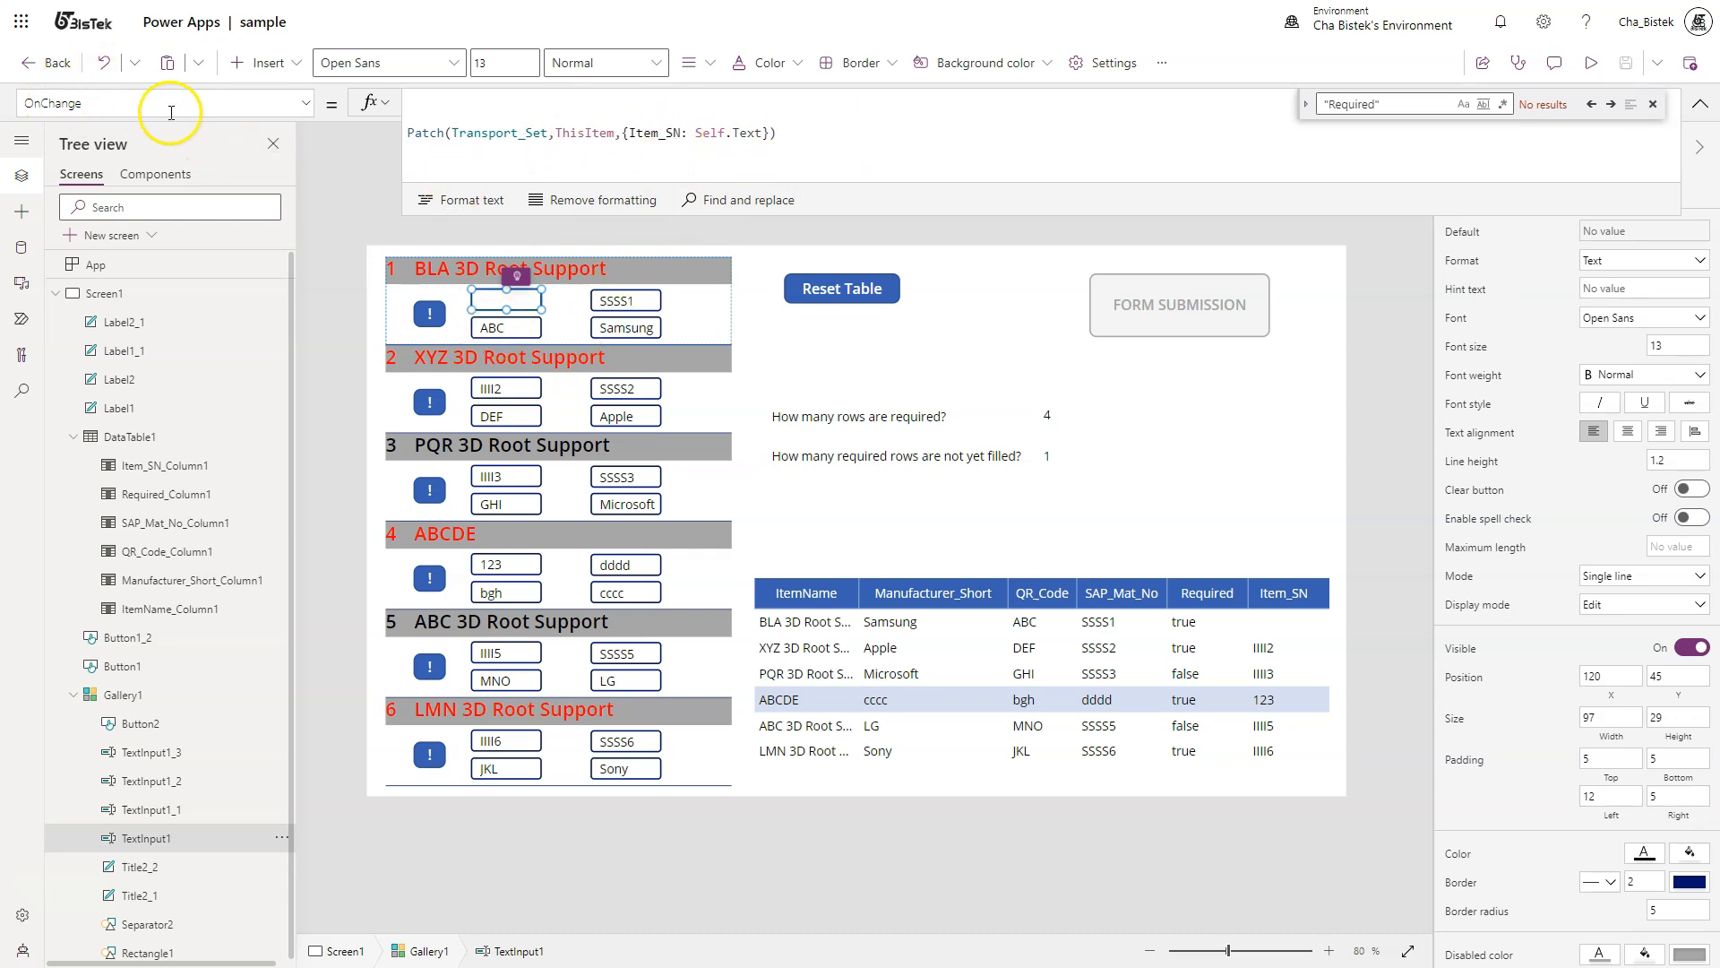
left_click(165, 102)
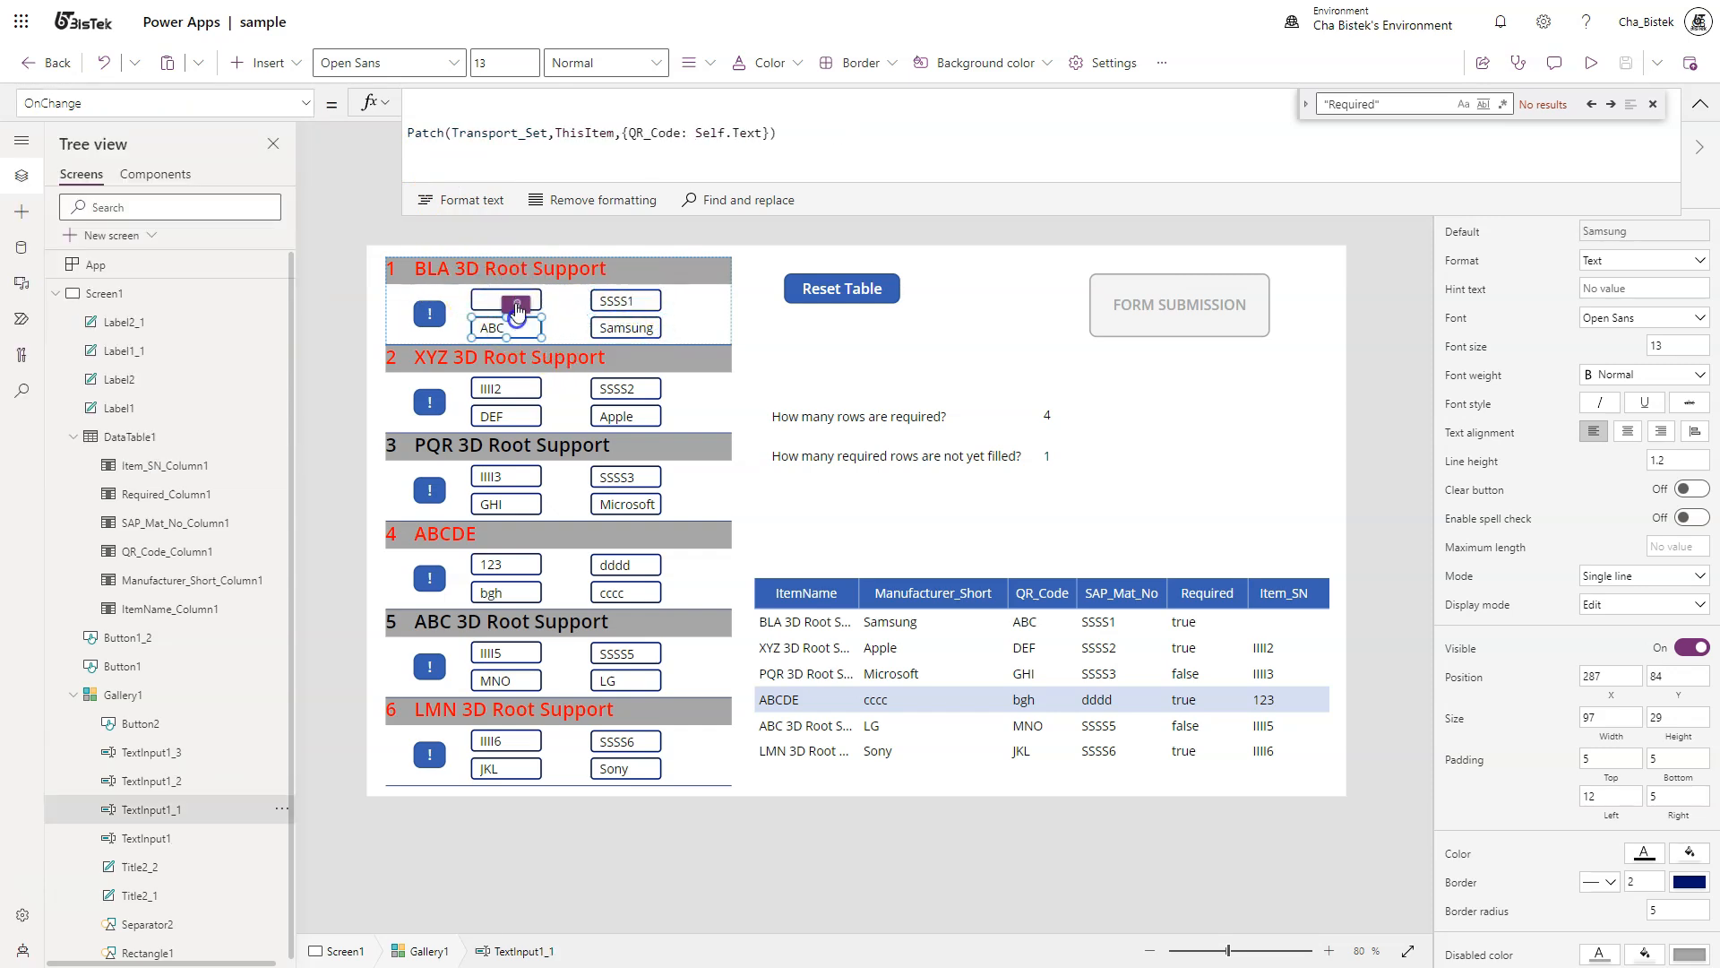
left_click(504, 299)
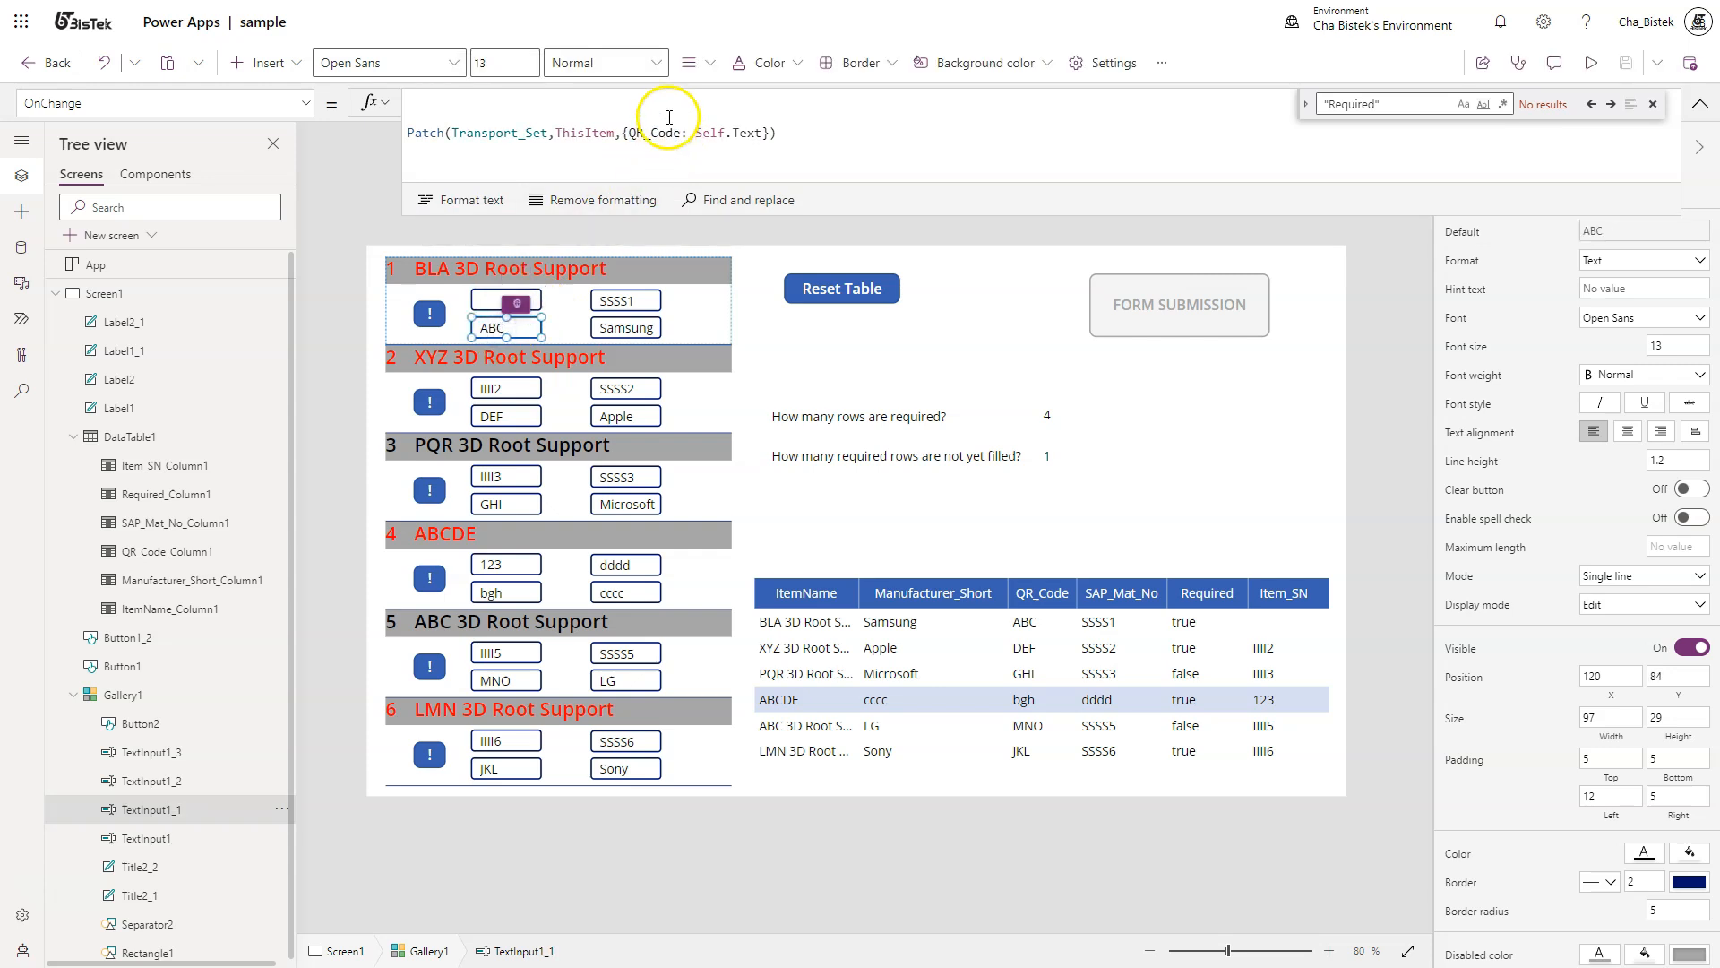
left_click(625, 298)
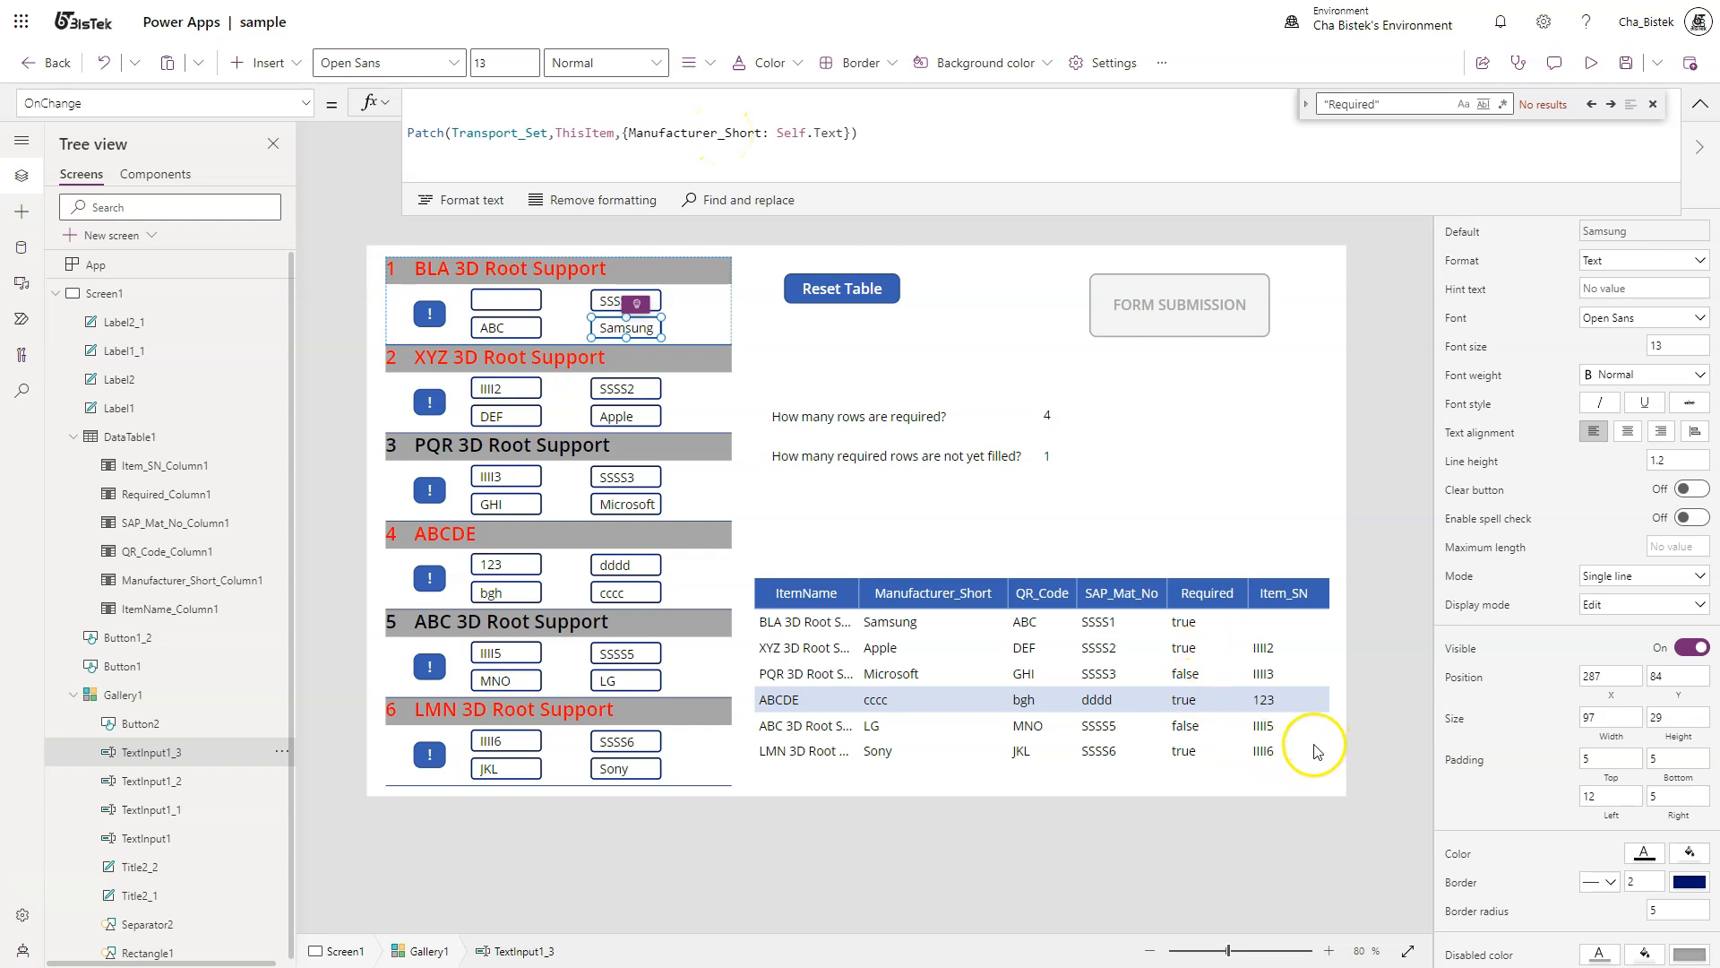
left_click(1322, 751)
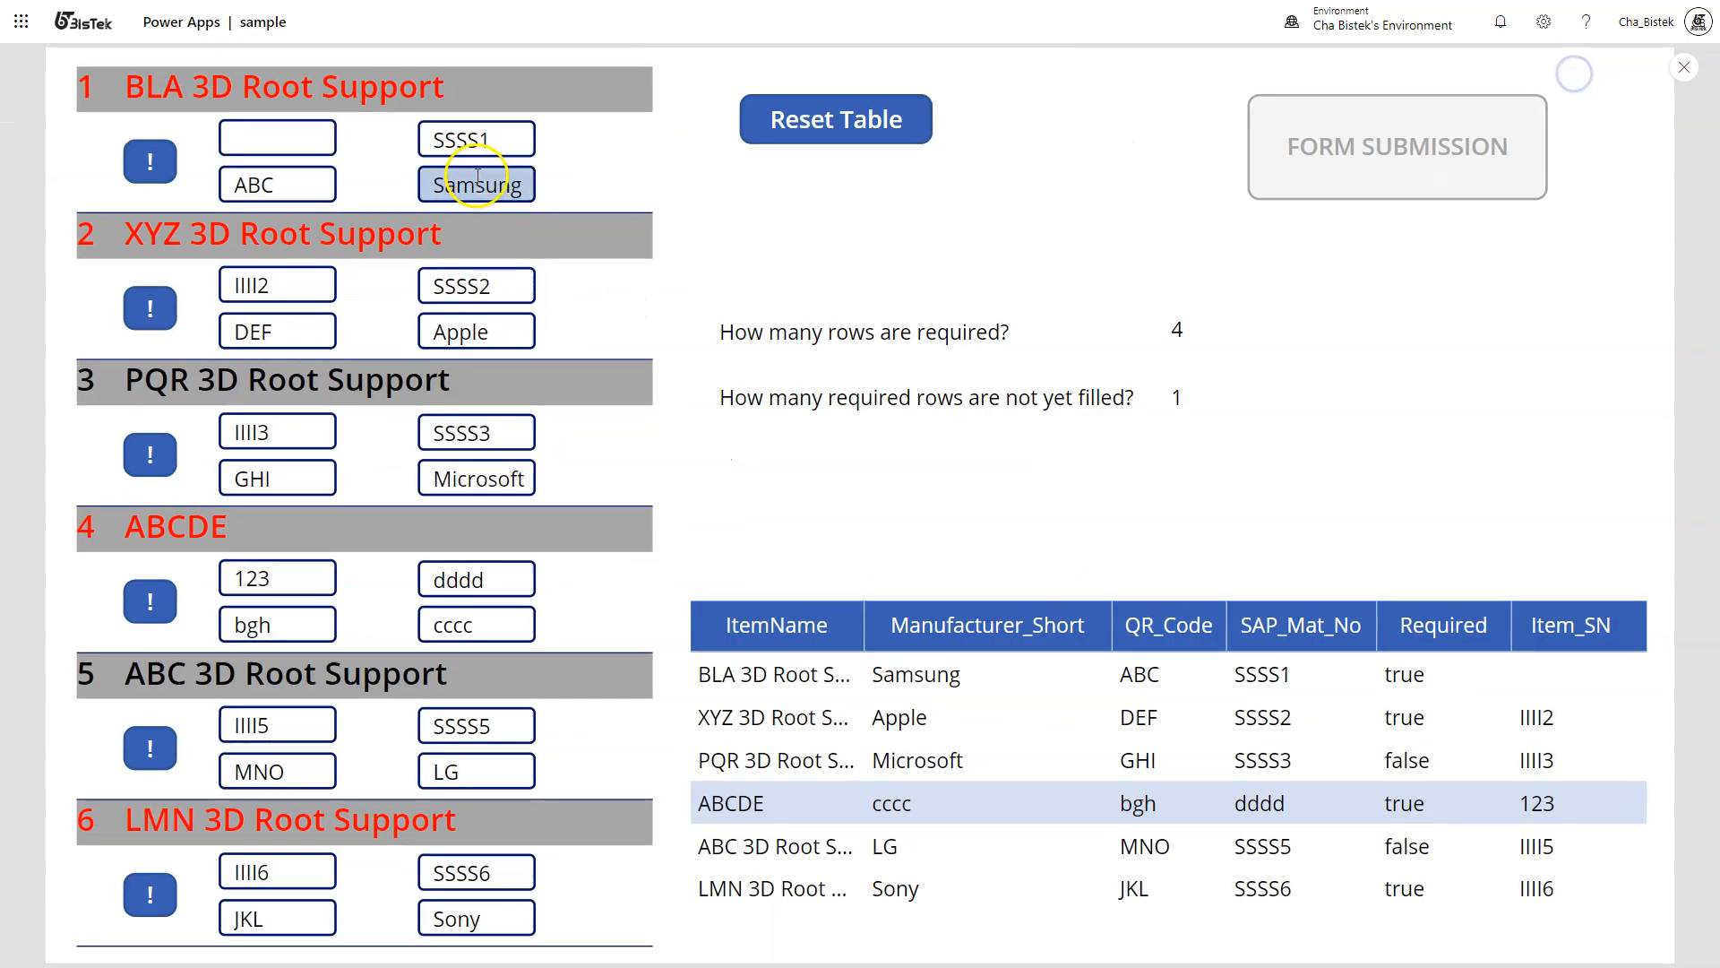
Type 'sasasasas' into row 1's SAP material number field without leaving it.
type("sasasasas")
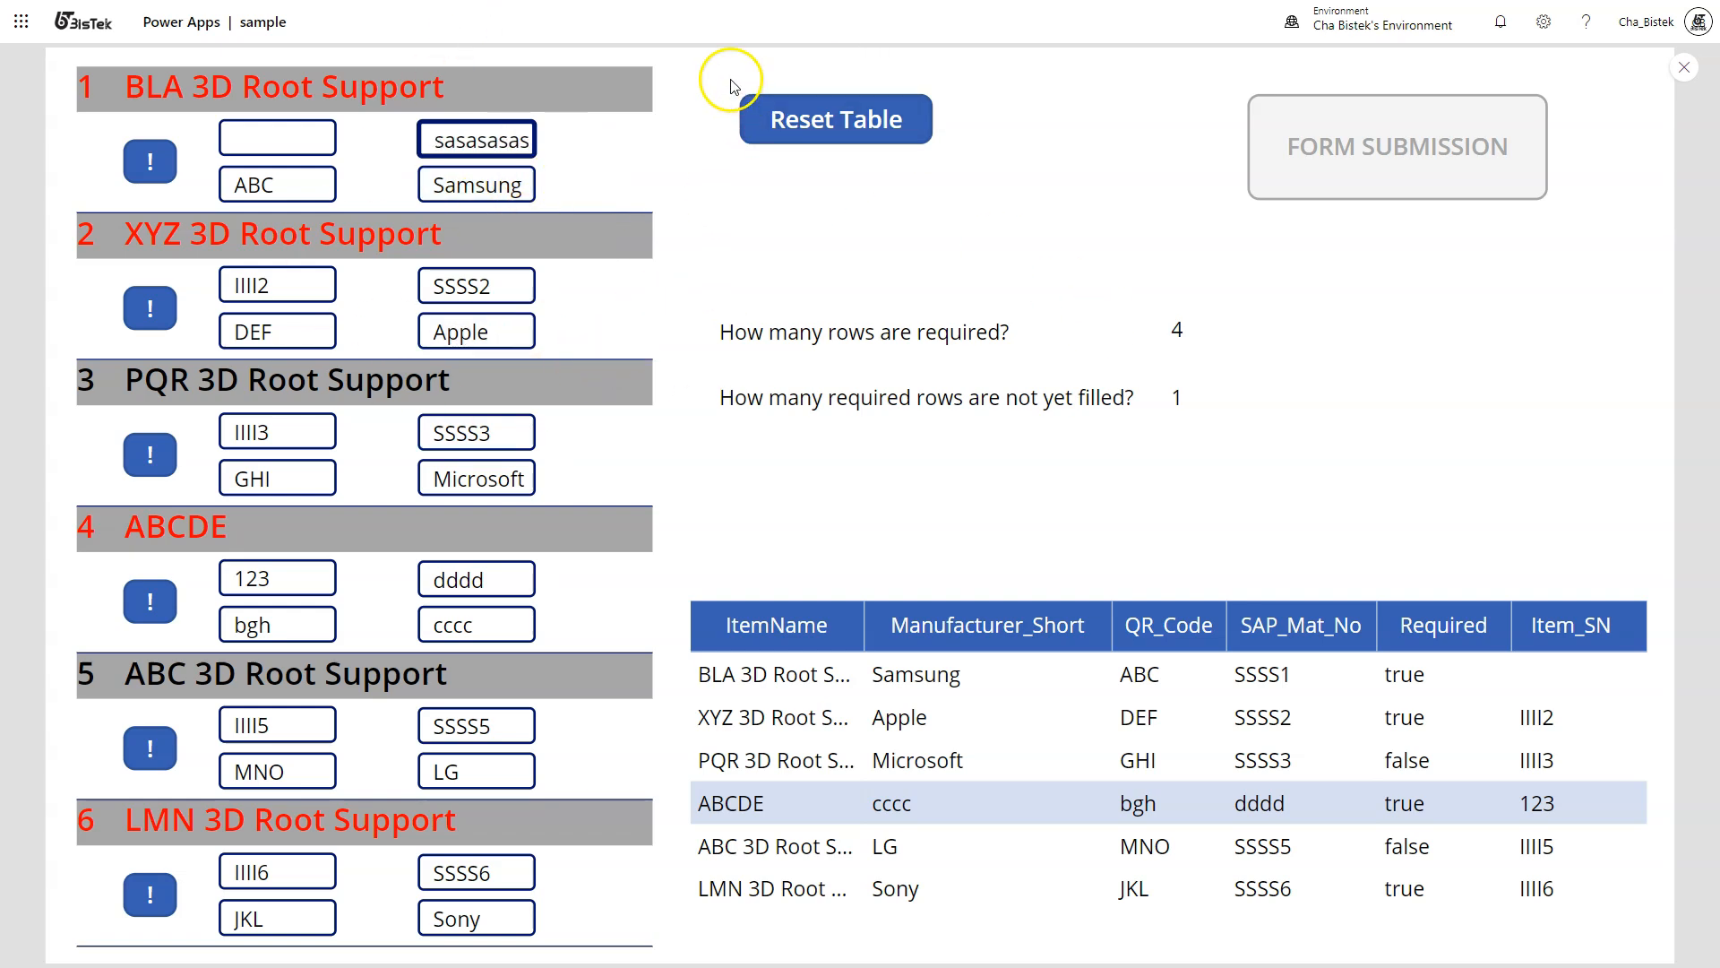
mouse_move(706, 84)
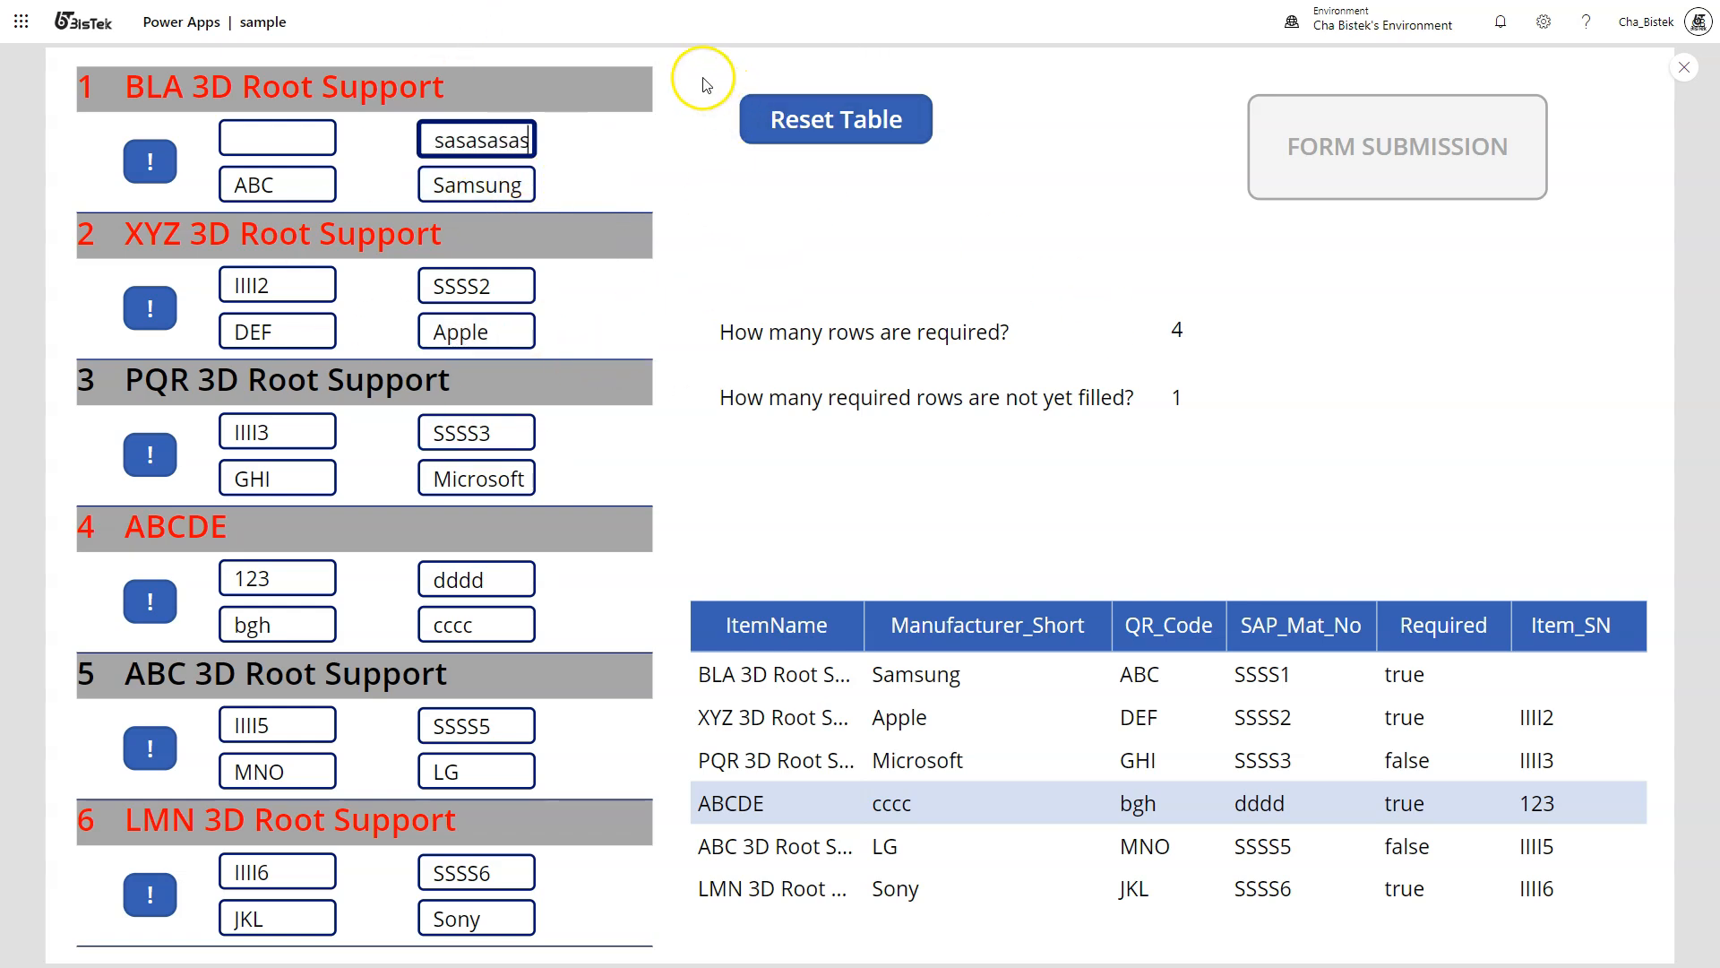